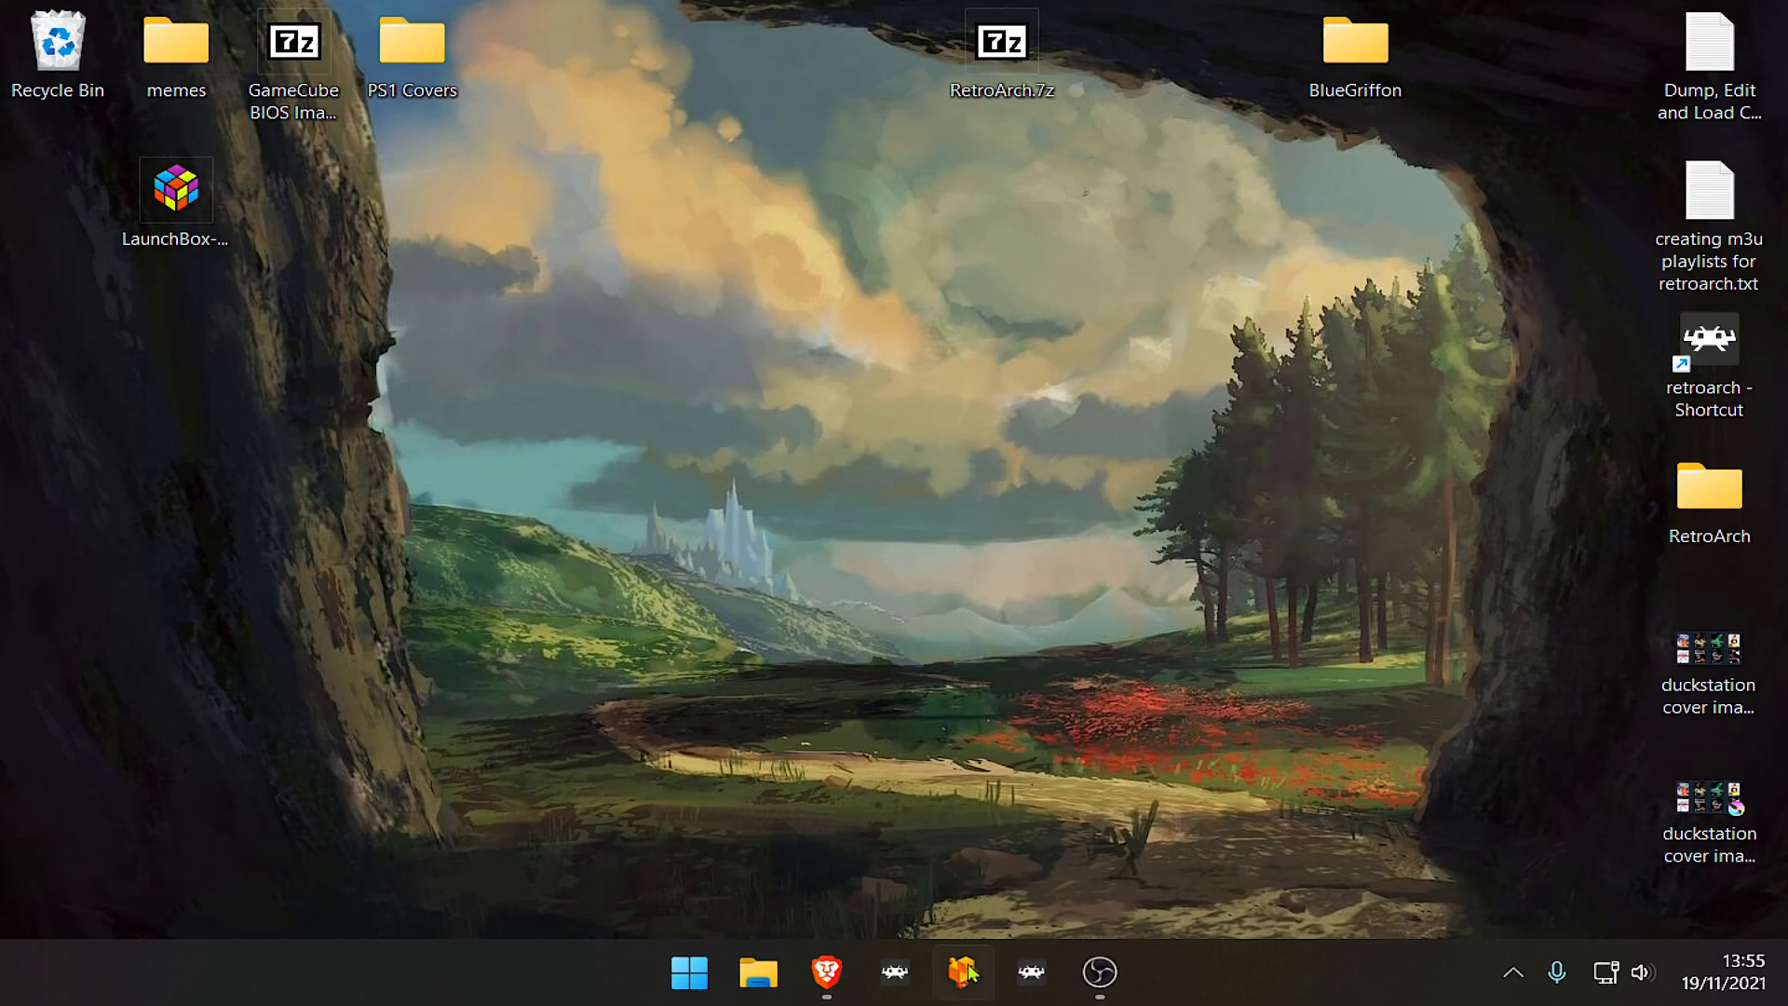
- Launch DuckStation and switch the game library to the Game Grid view
left_click(961, 972)
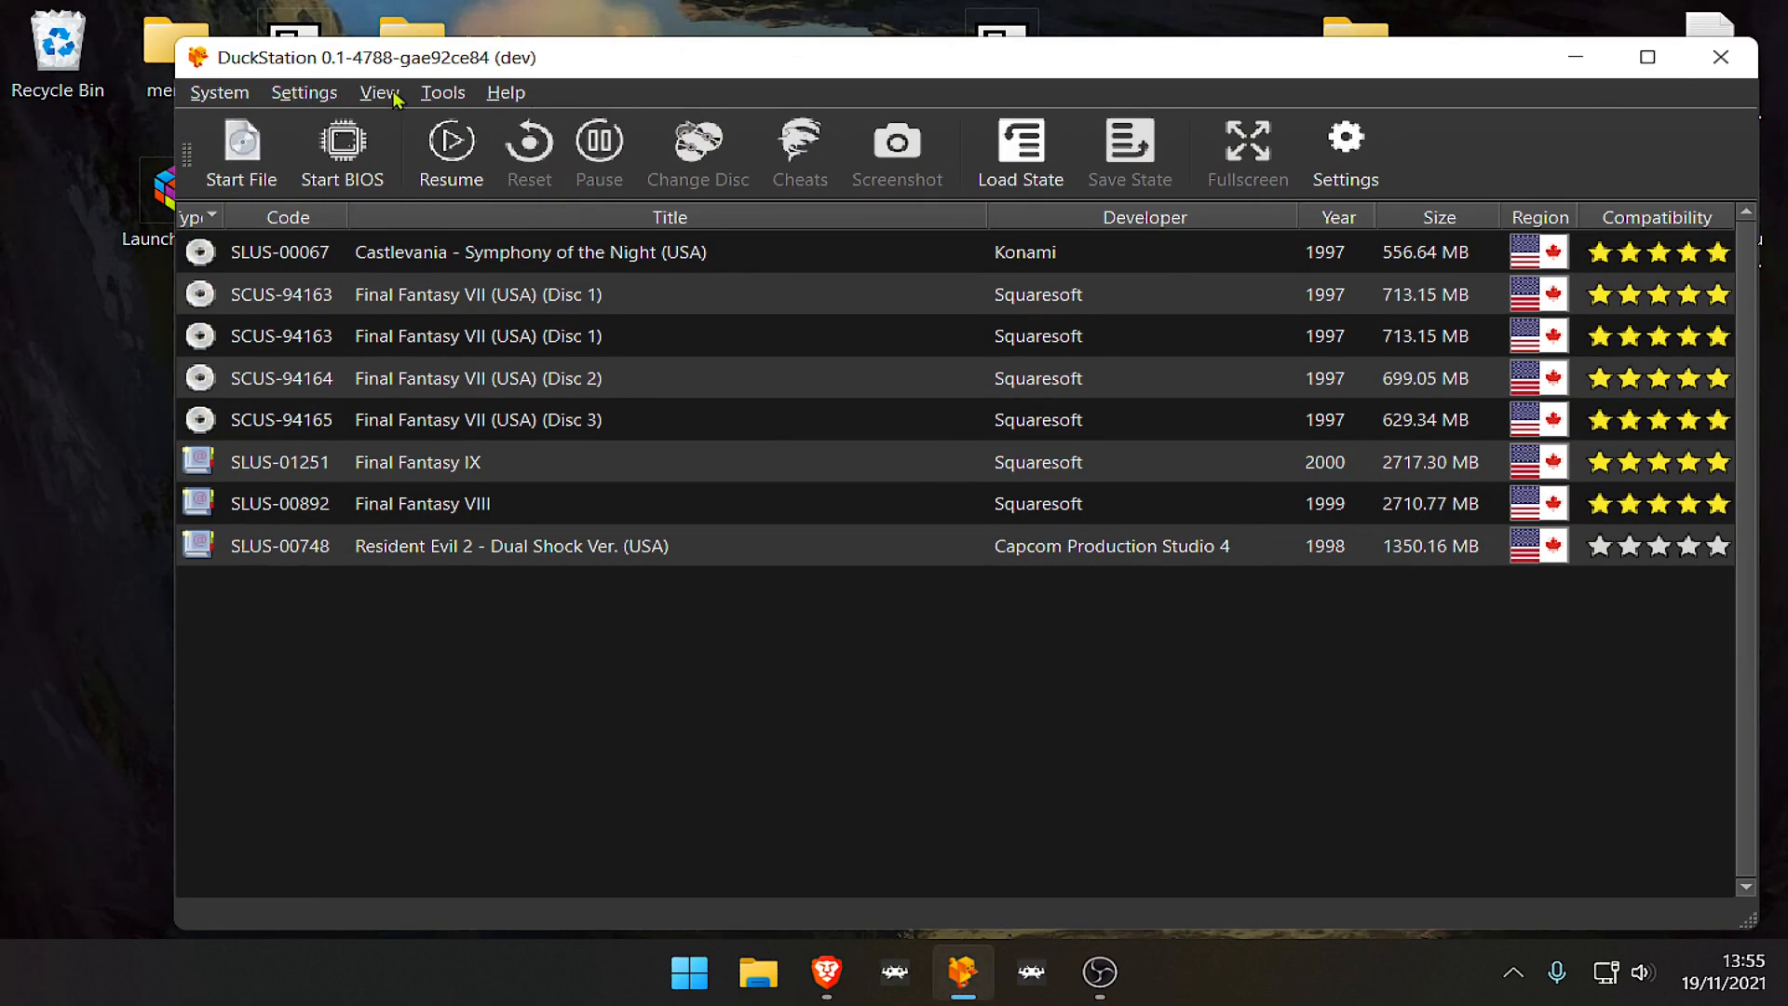
left_click(379, 93)
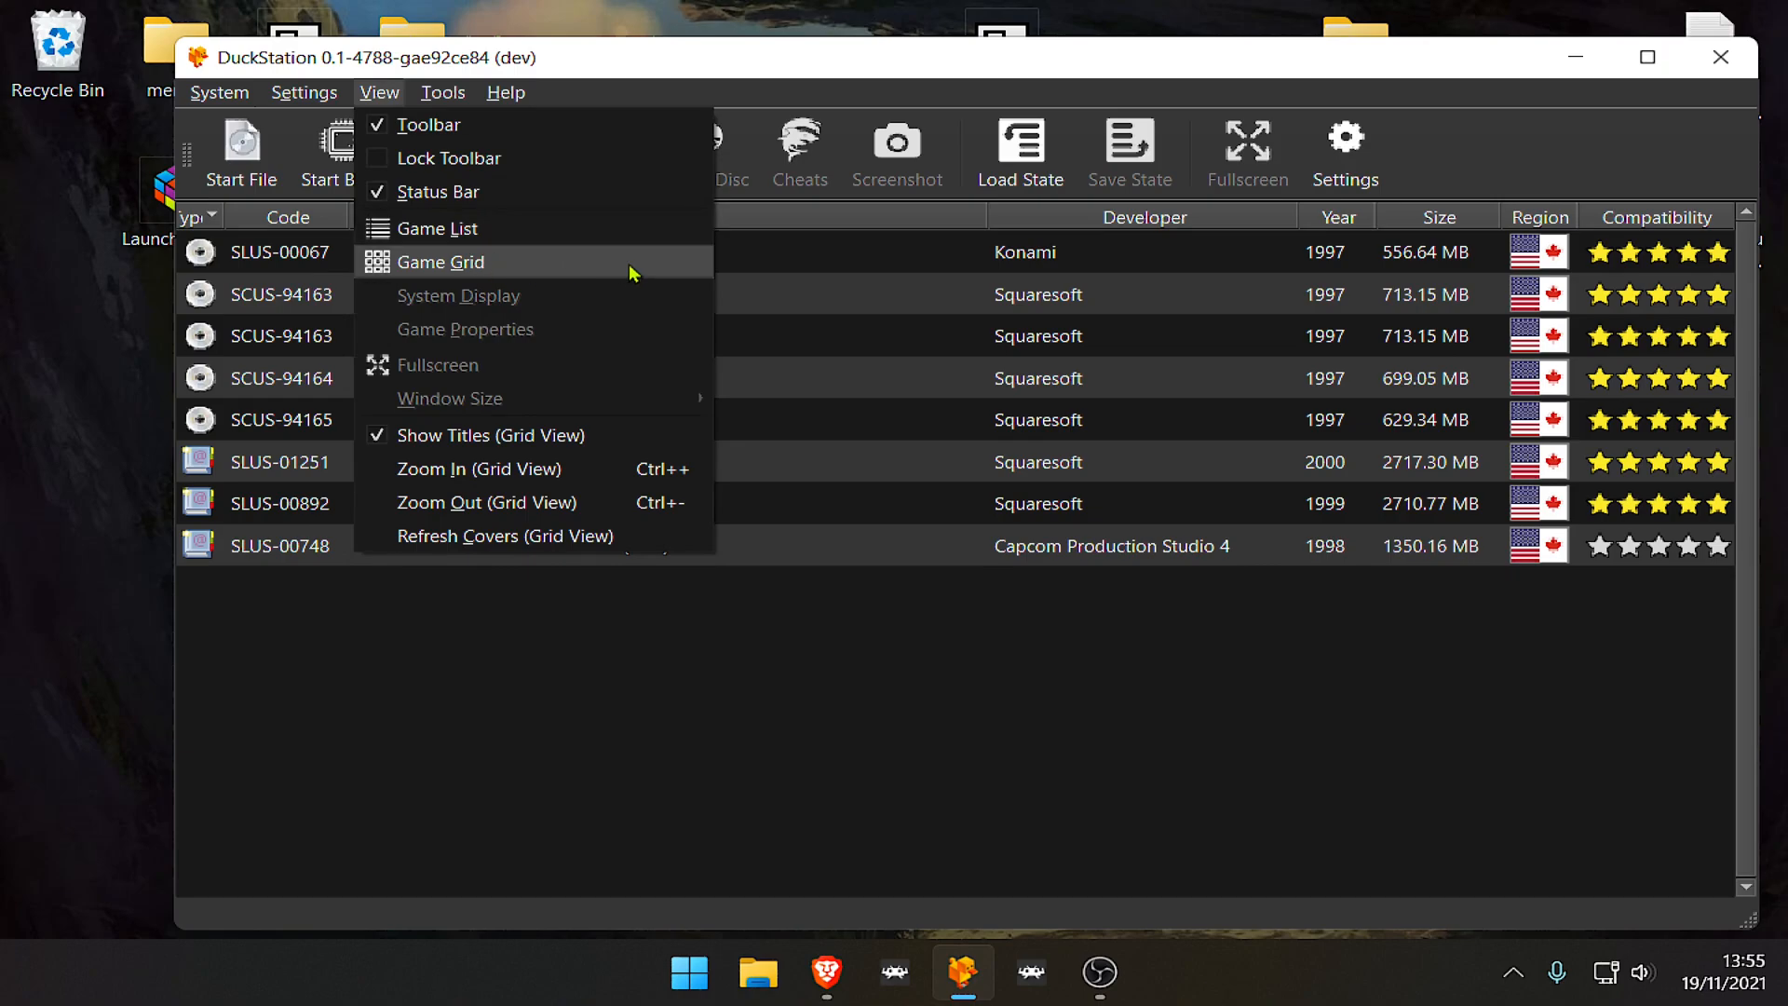
left_click(441, 261)
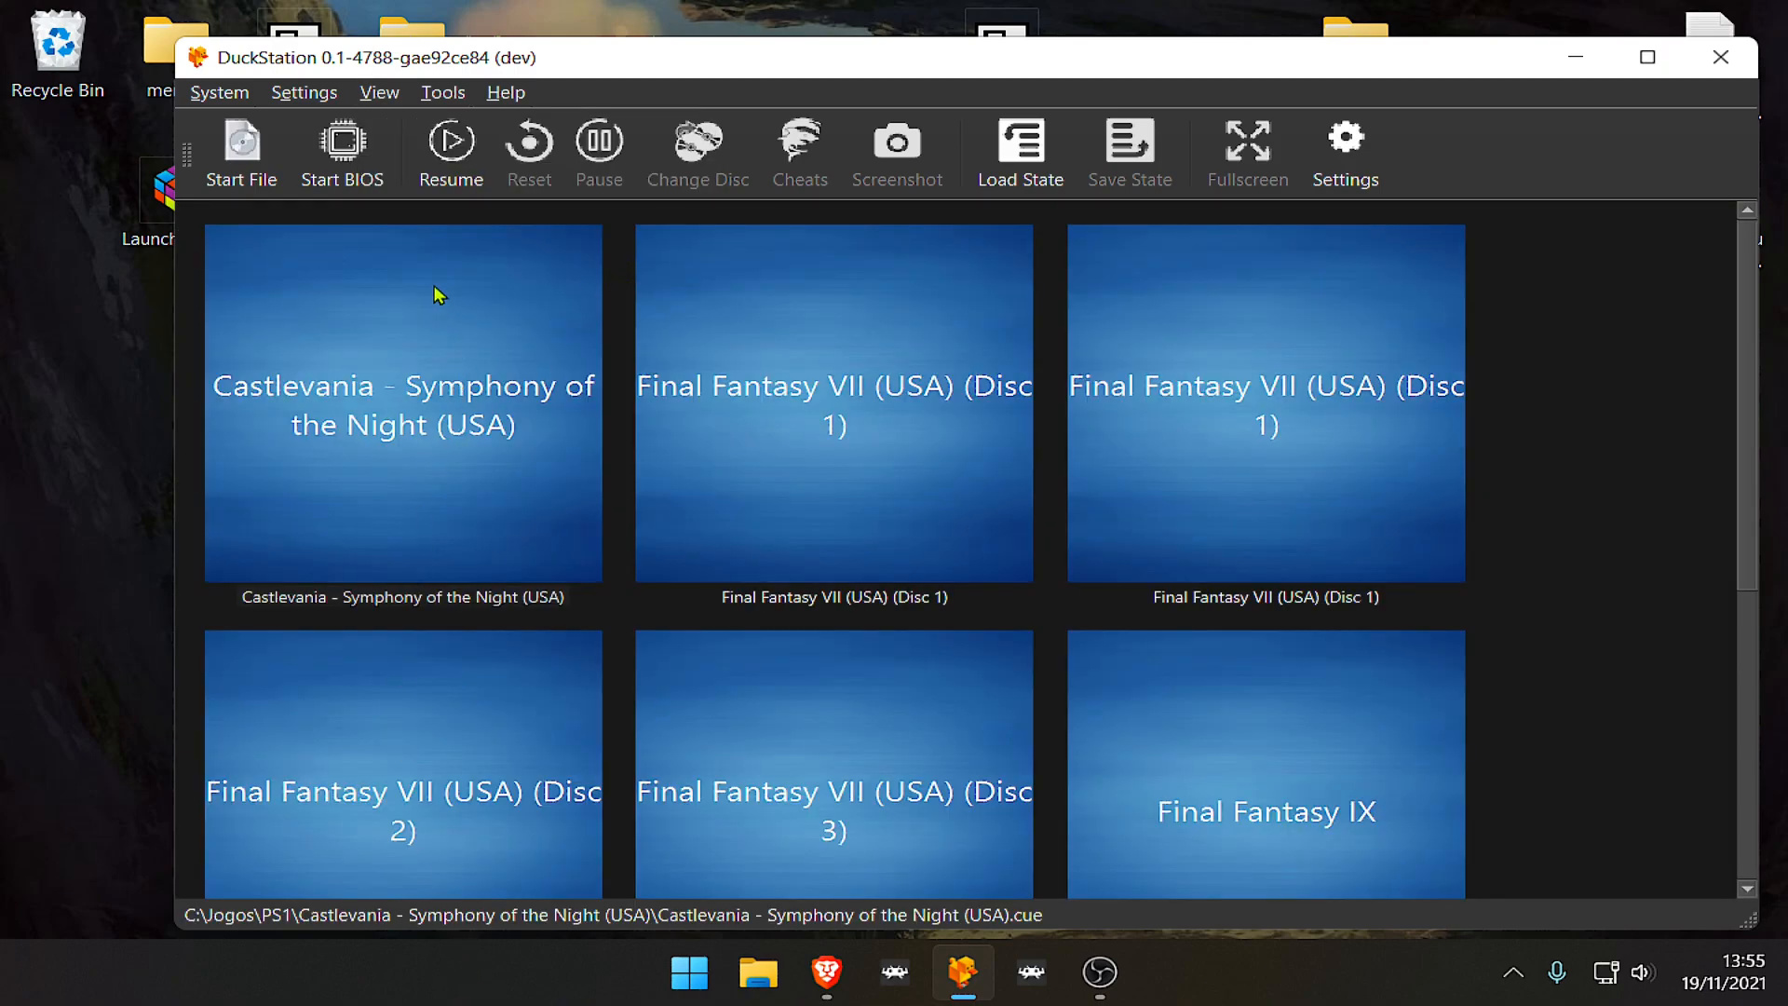
mouse_move(477, 298)
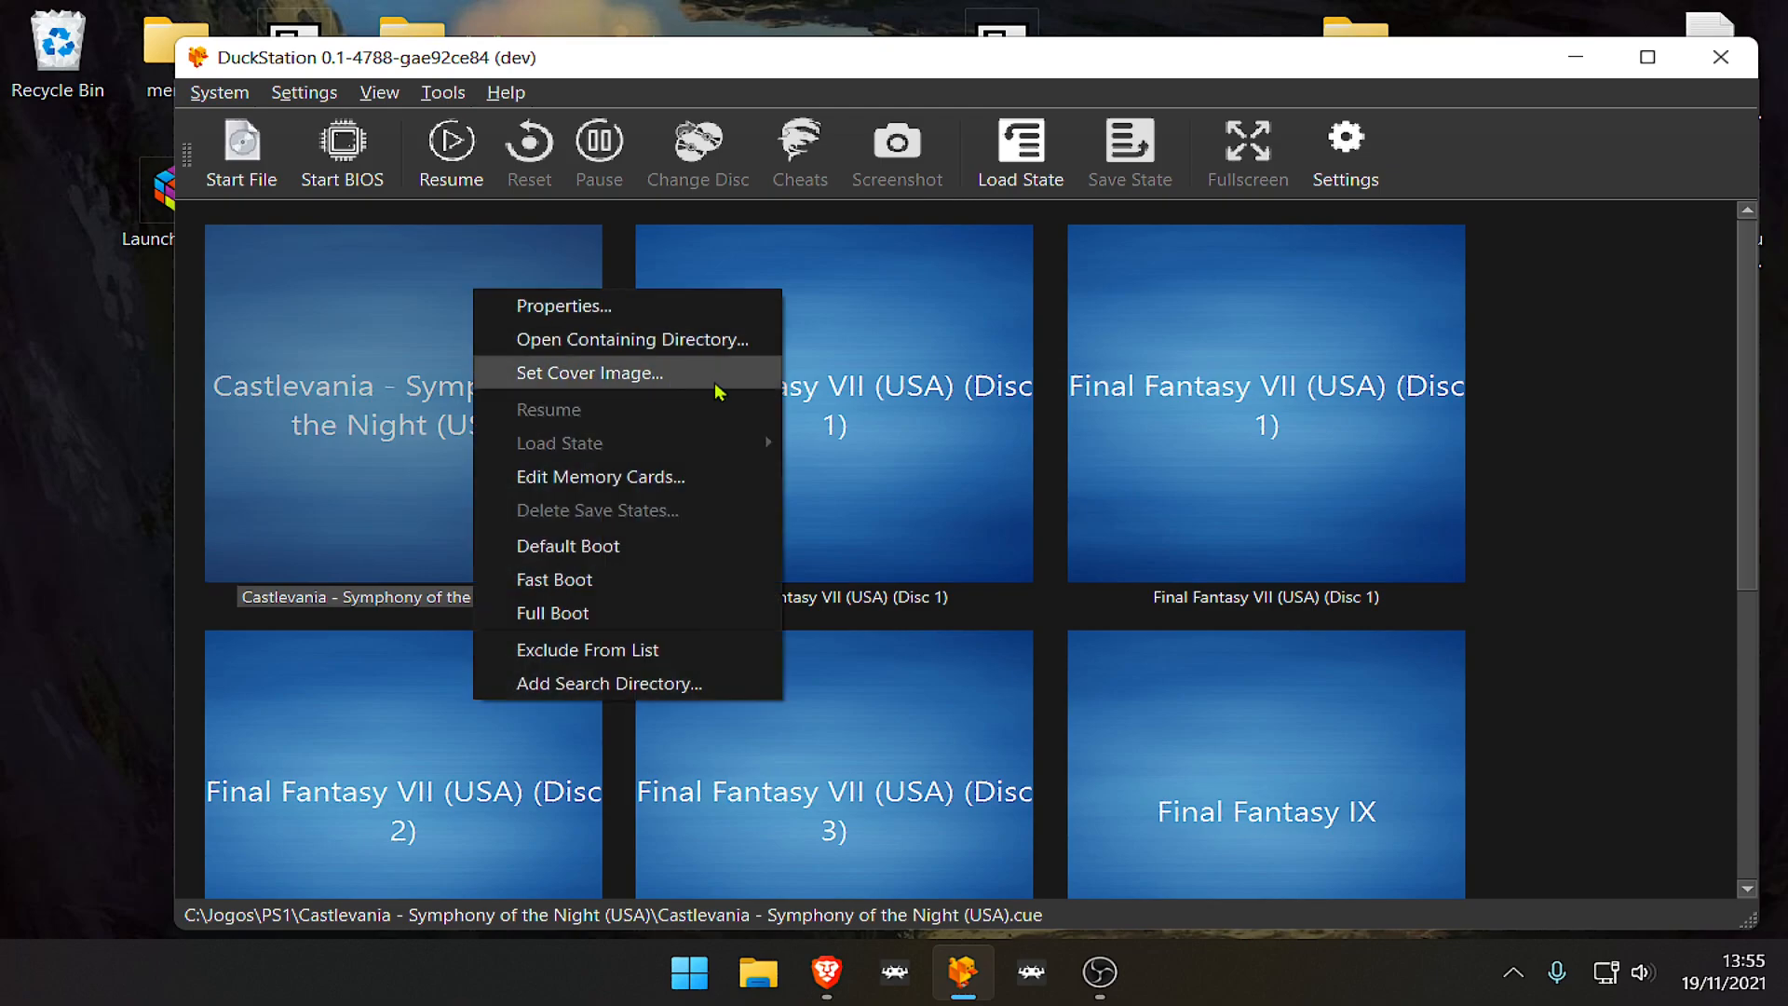
- Set Castlevania's cover to the Castlevania png from Desktop > PS1 Covers
left_click(589, 372)
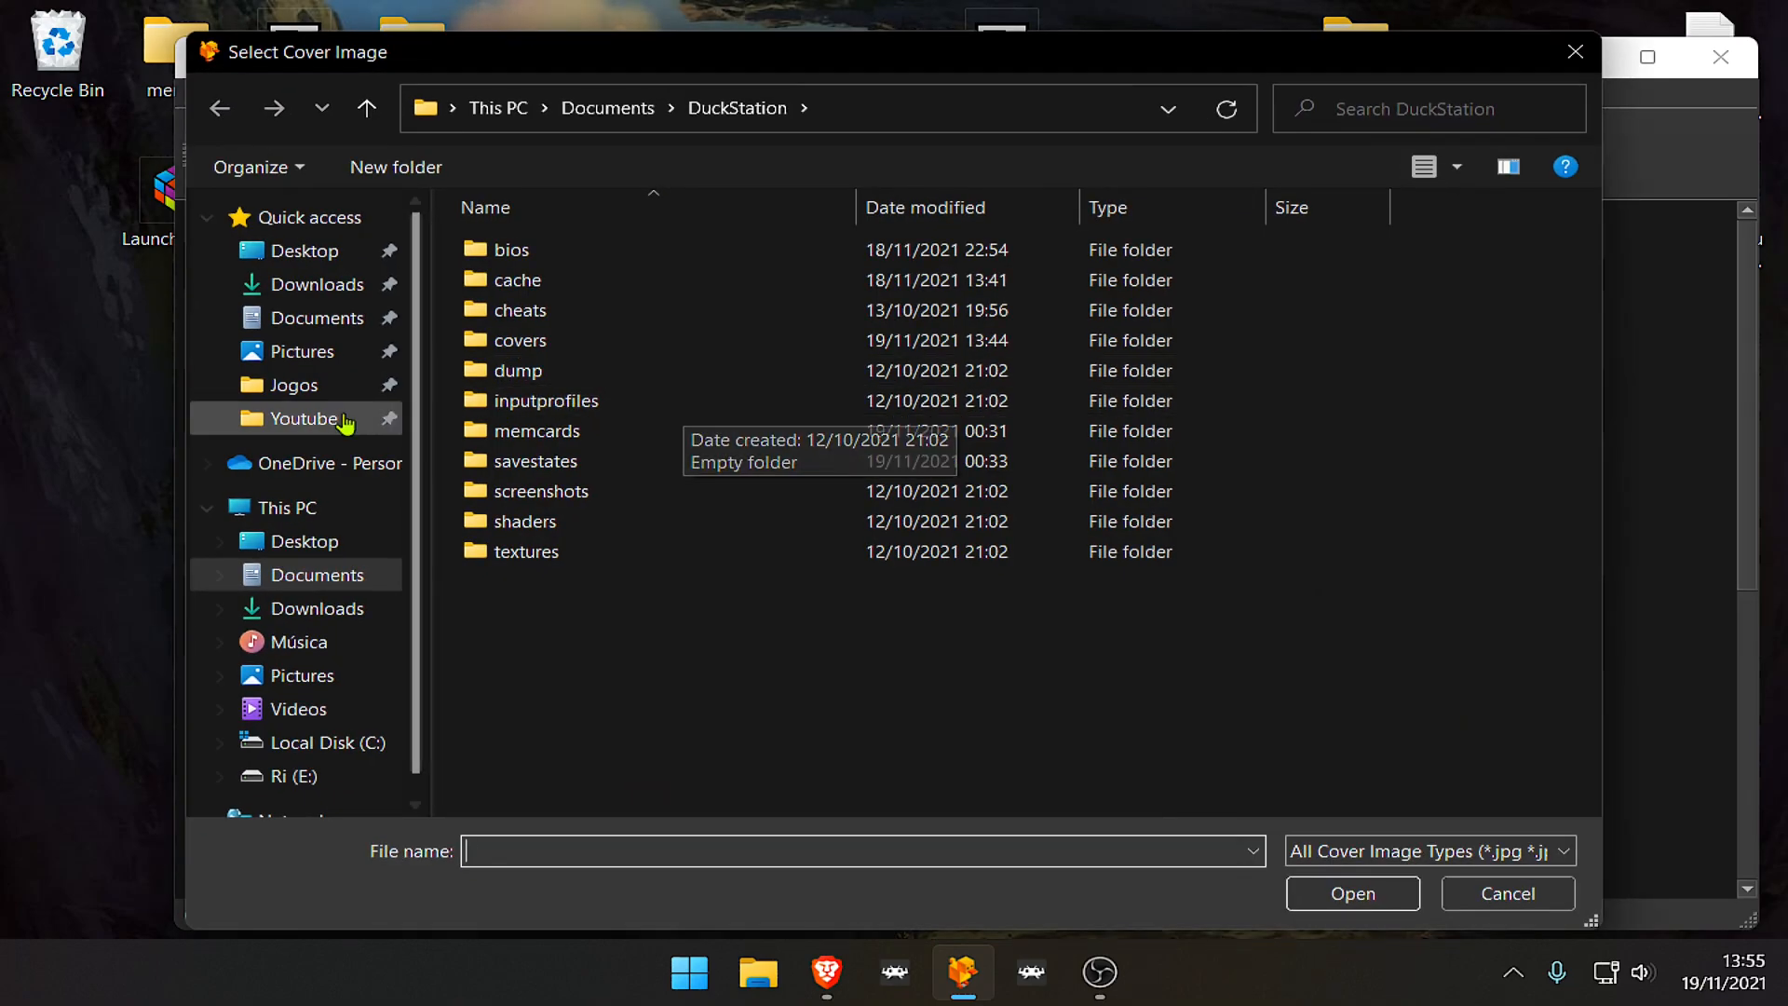
left_click(304, 250)
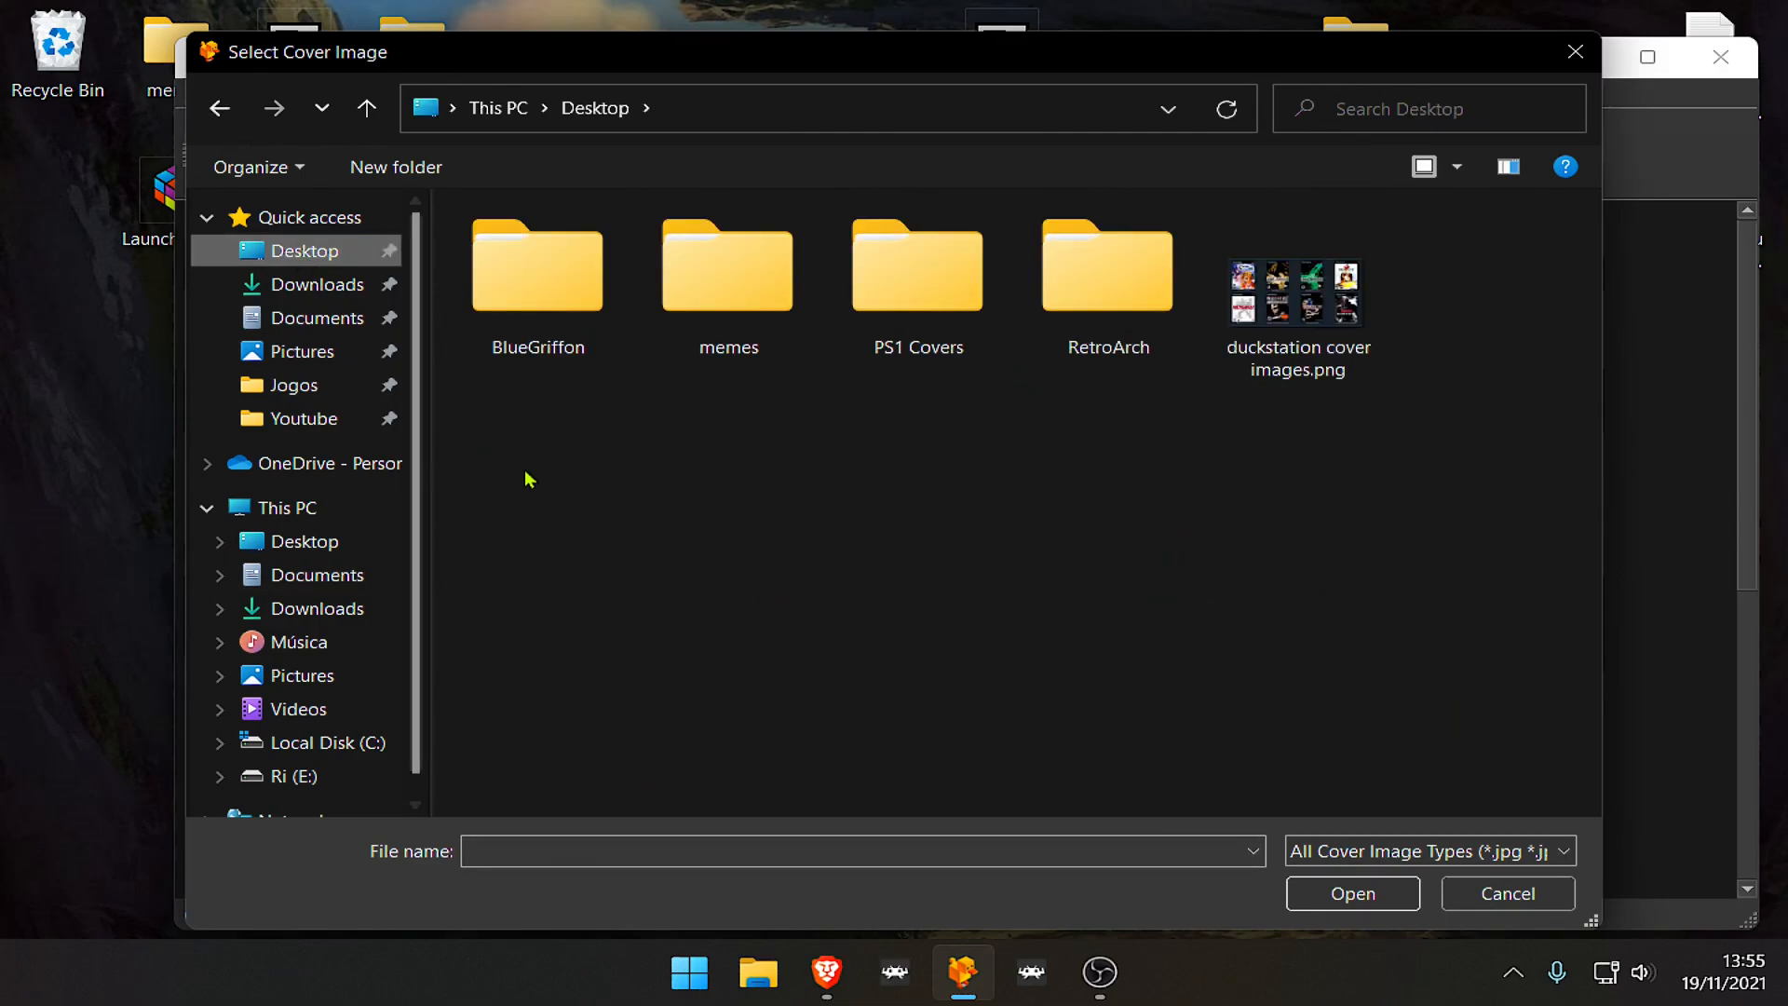
mouse_move(1021, 472)
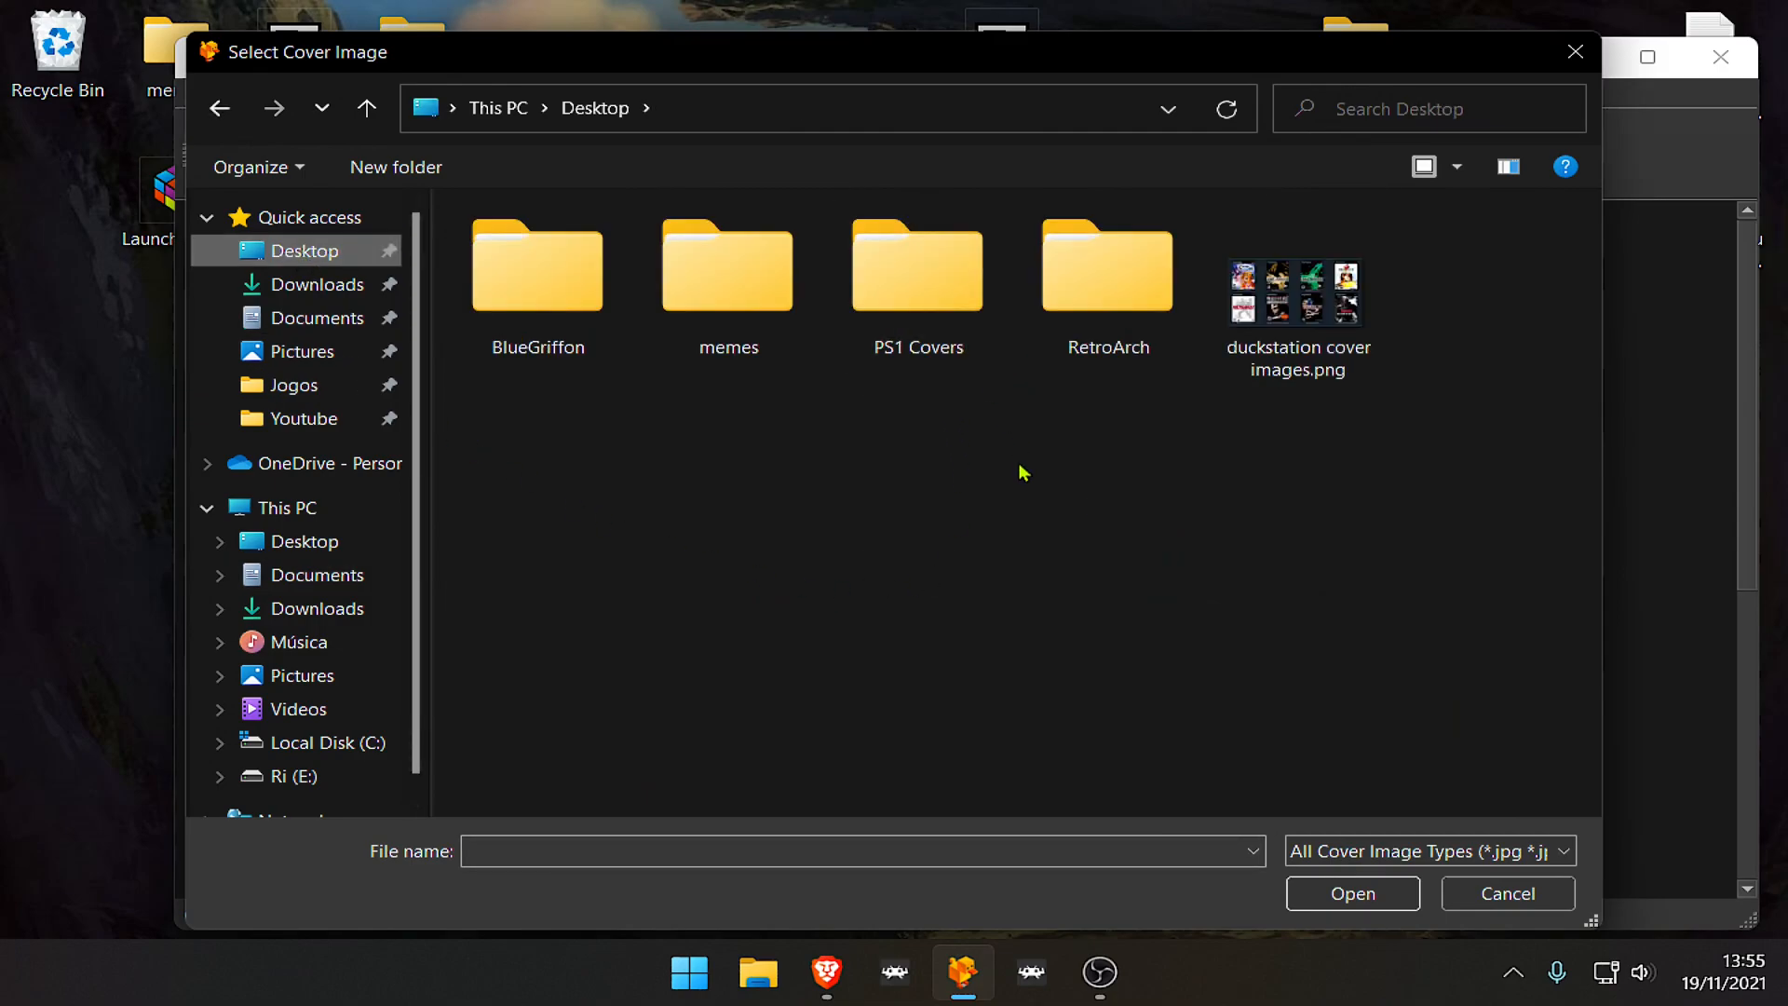
double_click(916, 266)
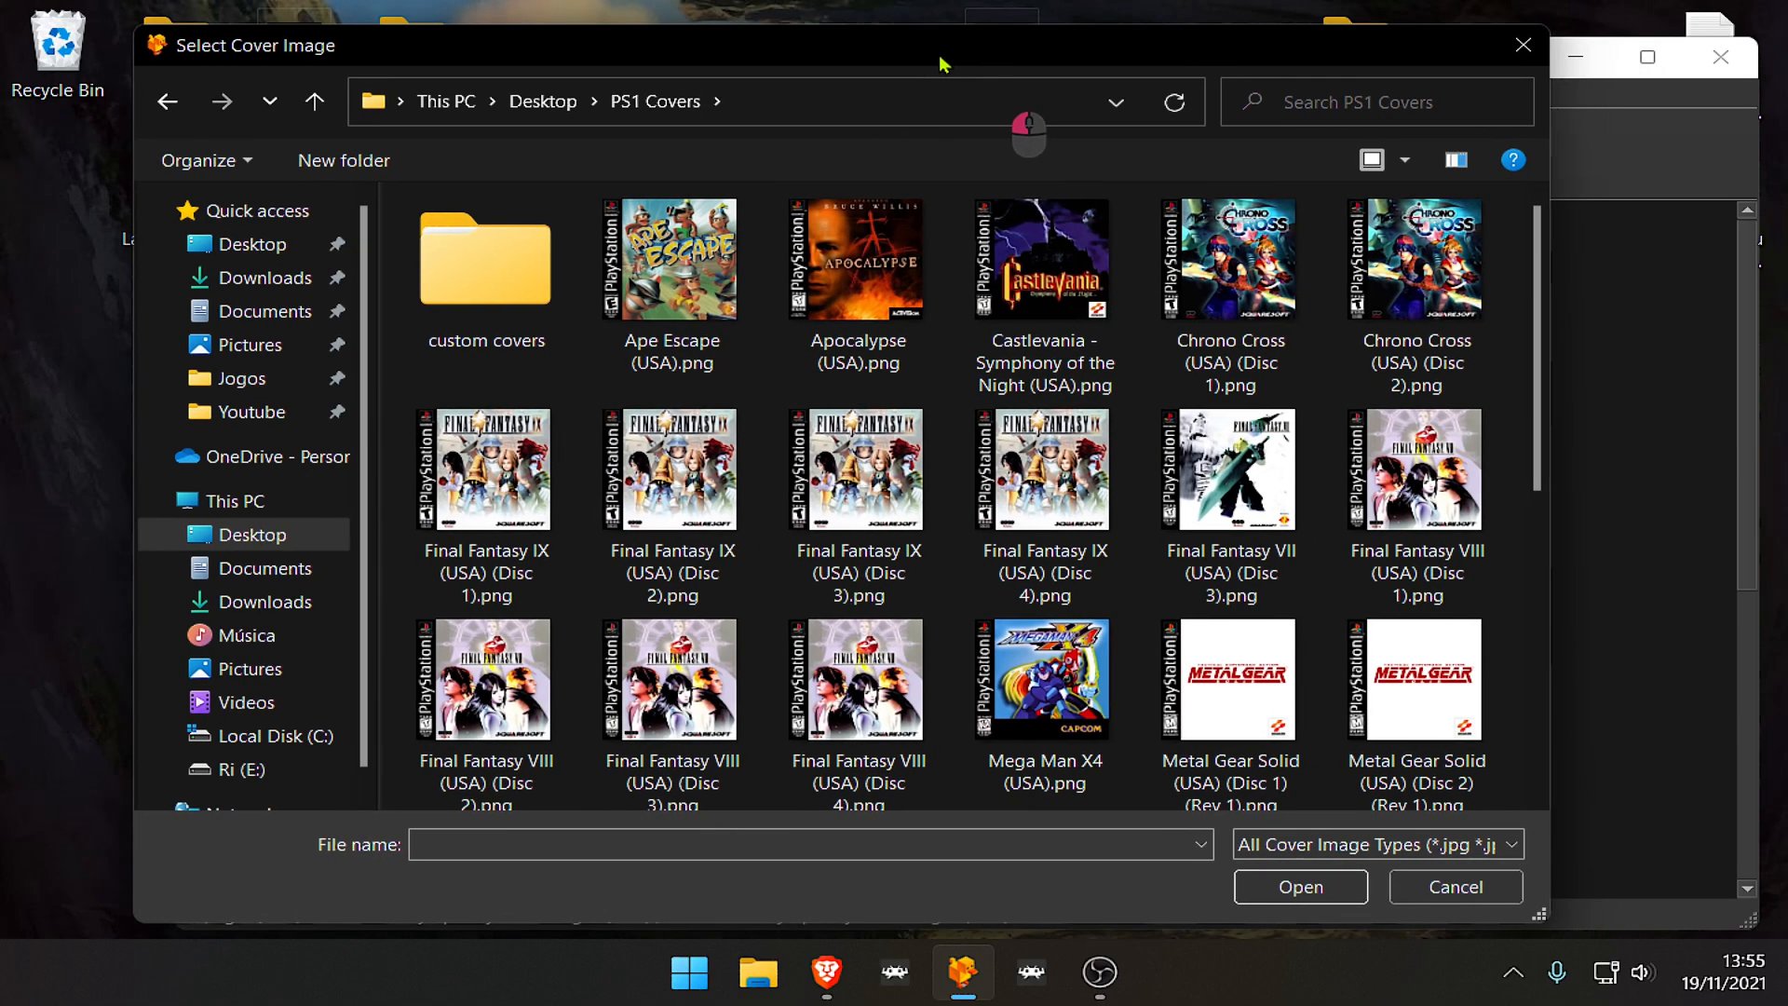
left_click(858, 258)
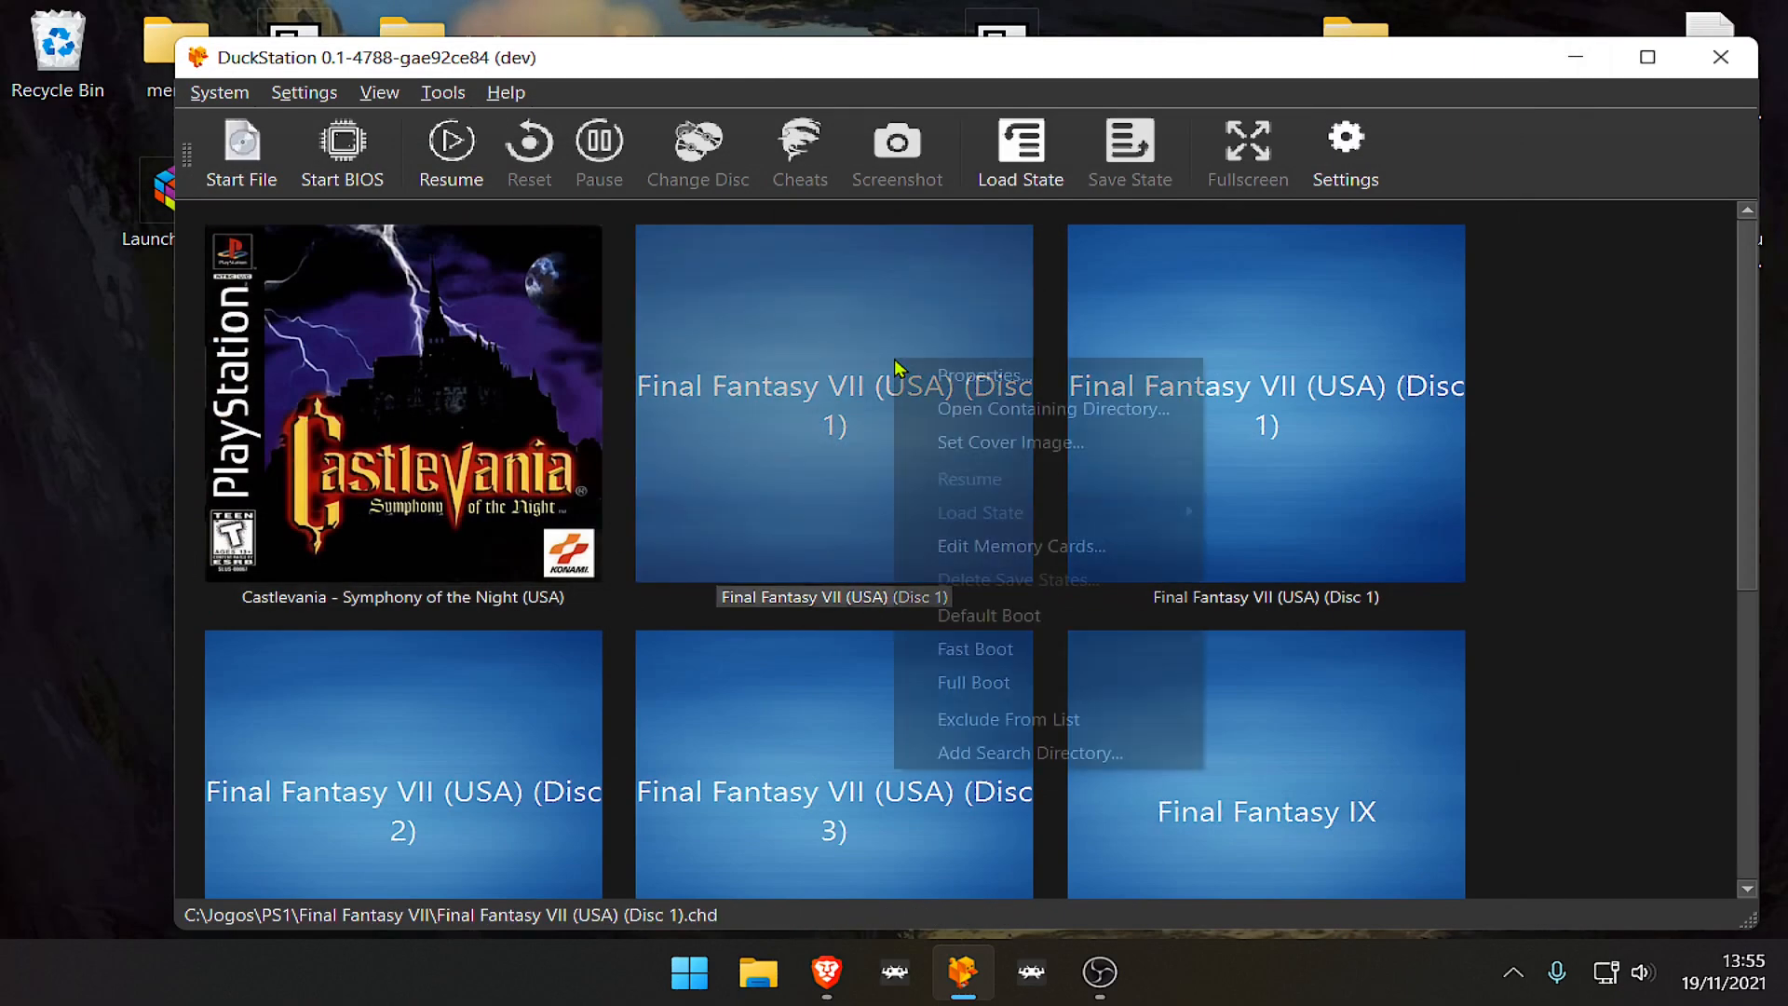
- Set Final Fantasy VII Disc 1's cover, then browse the custom covers folder for Disc 2 and check accepted image types
left_click(1008, 442)
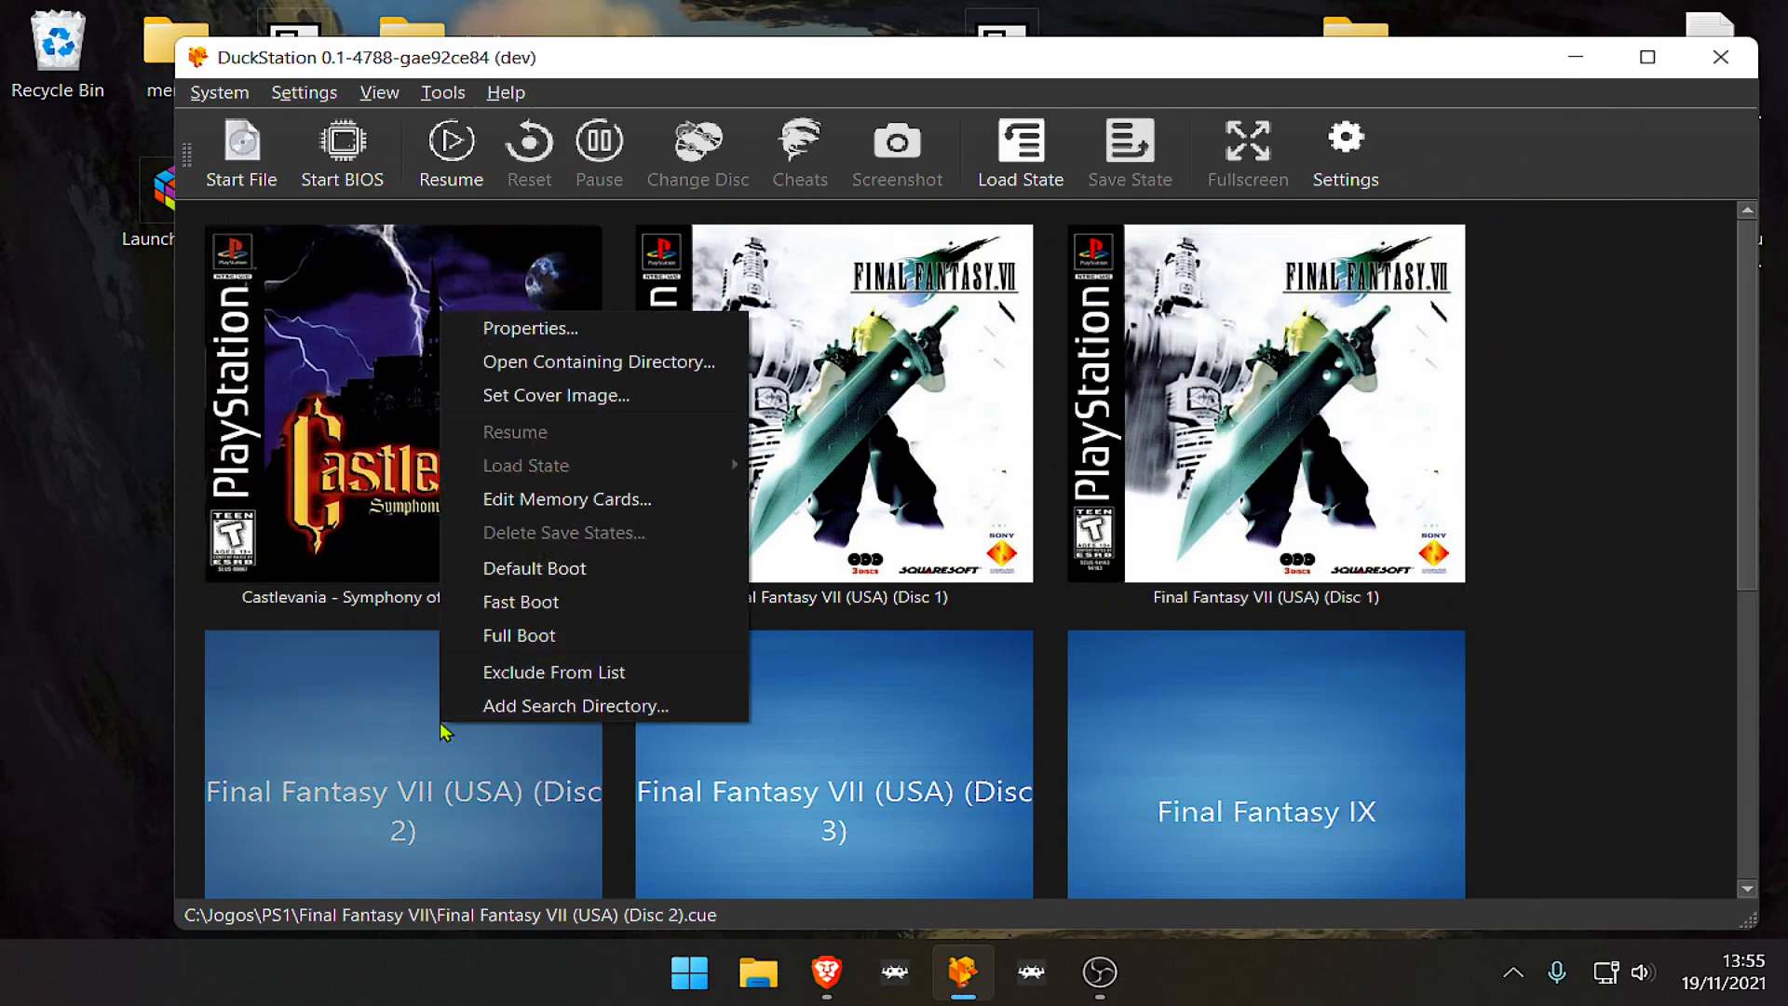
left_click(557, 395)
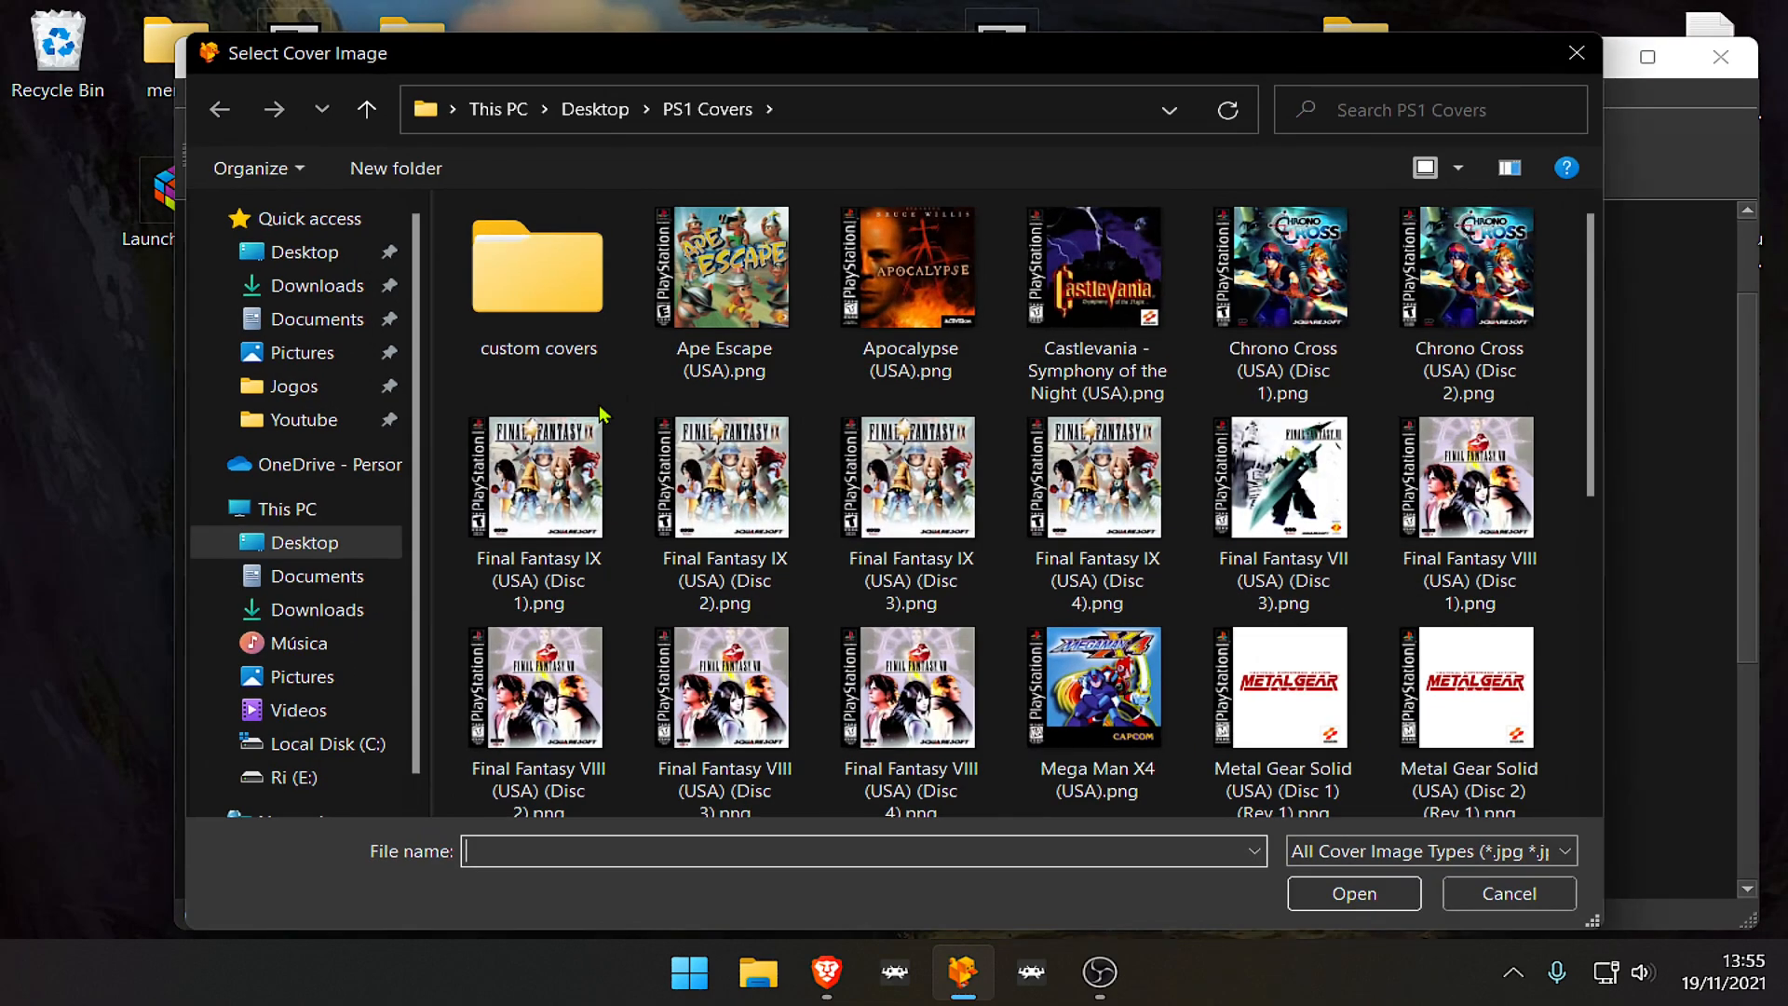
left_click(537, 268)
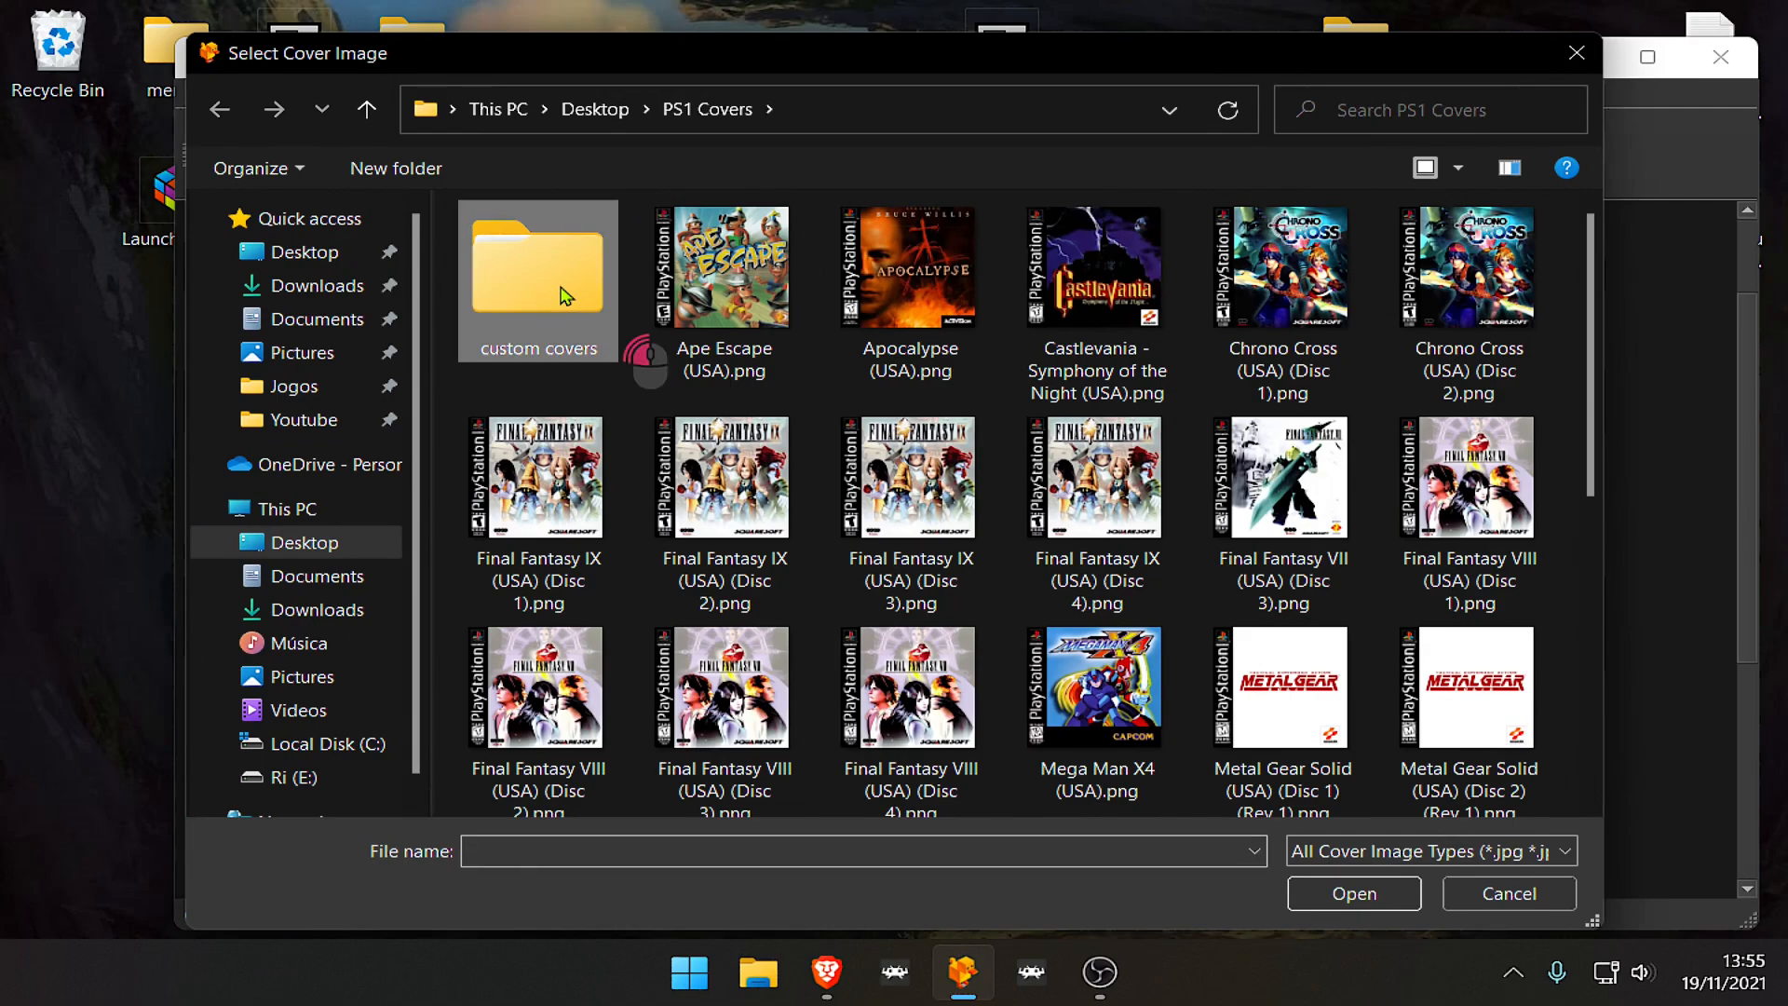
double_click(538, 267)
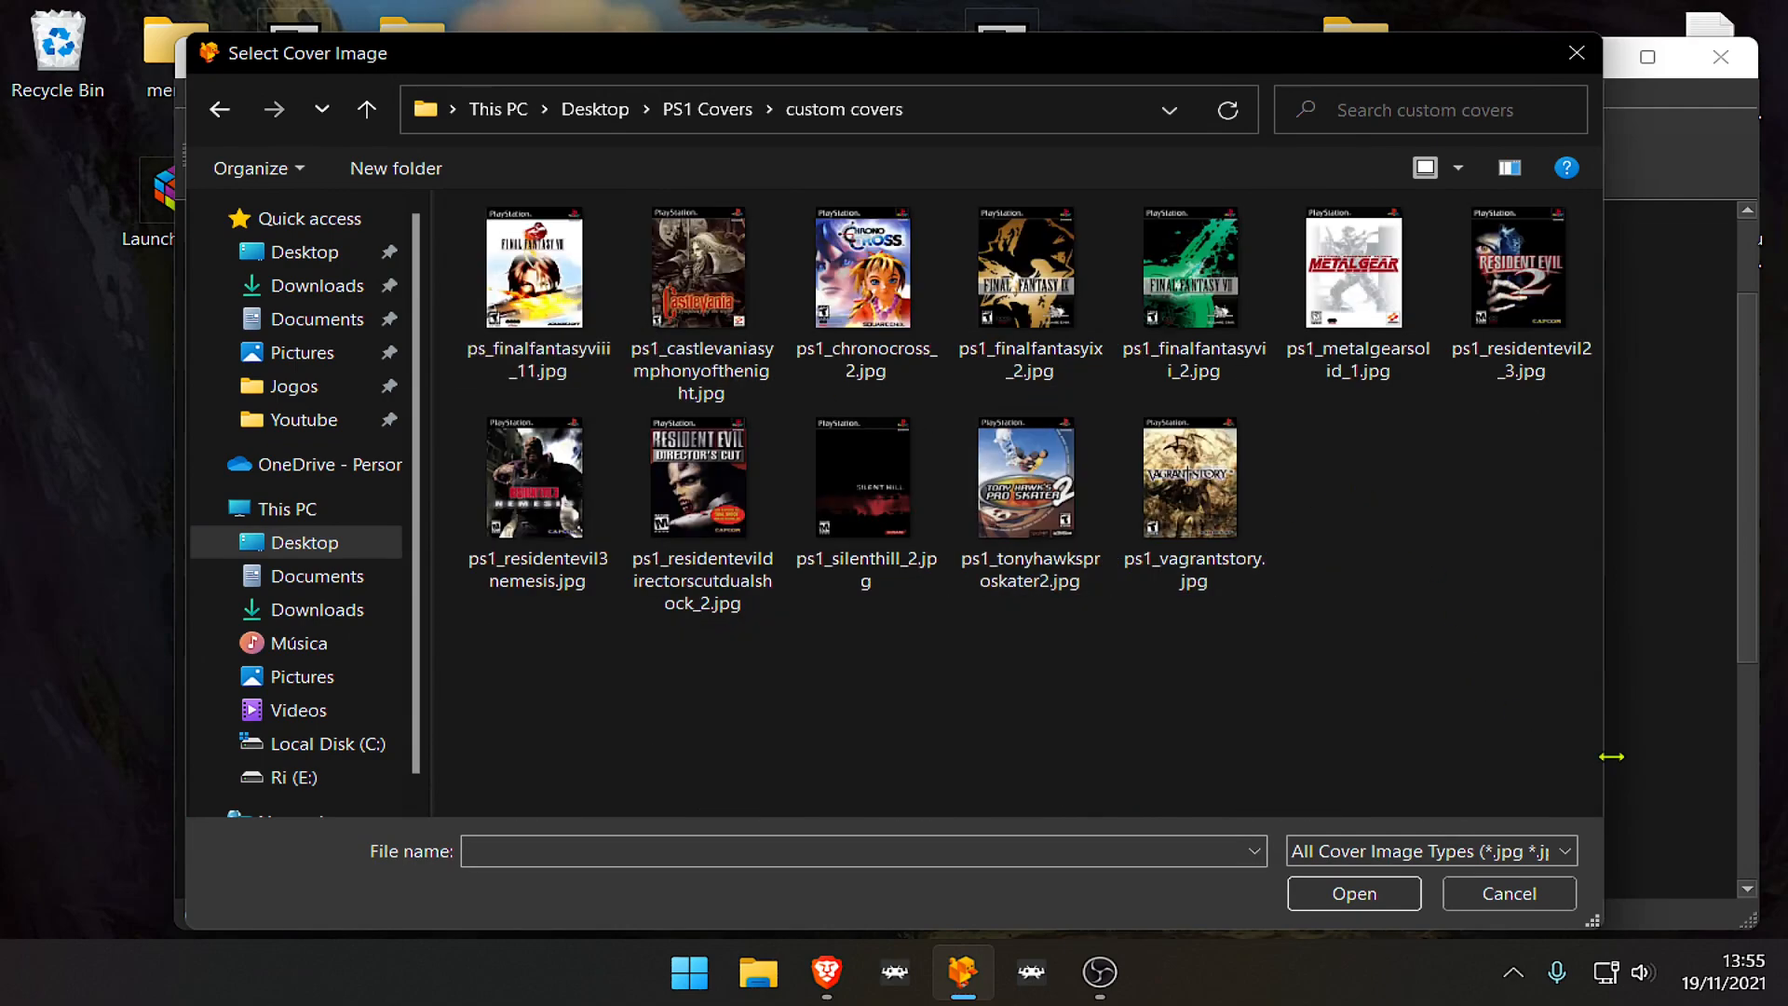
left_click(1429, 850)
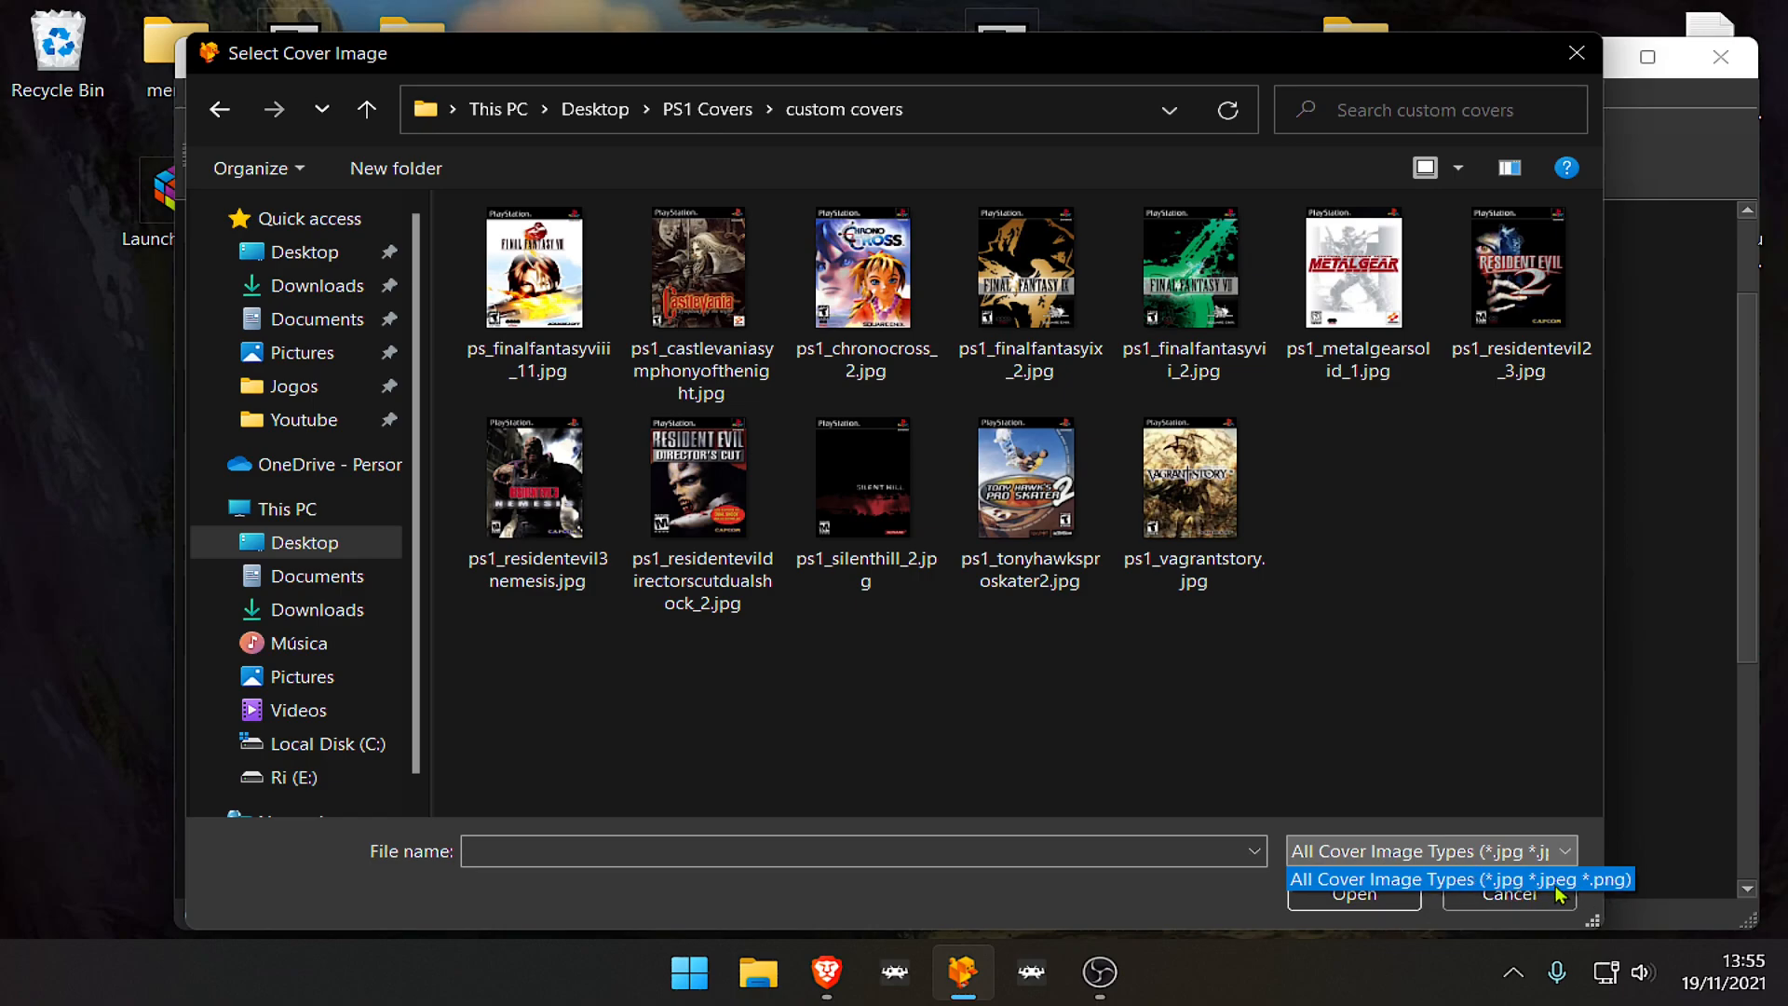
mouse_move(1441, 654)
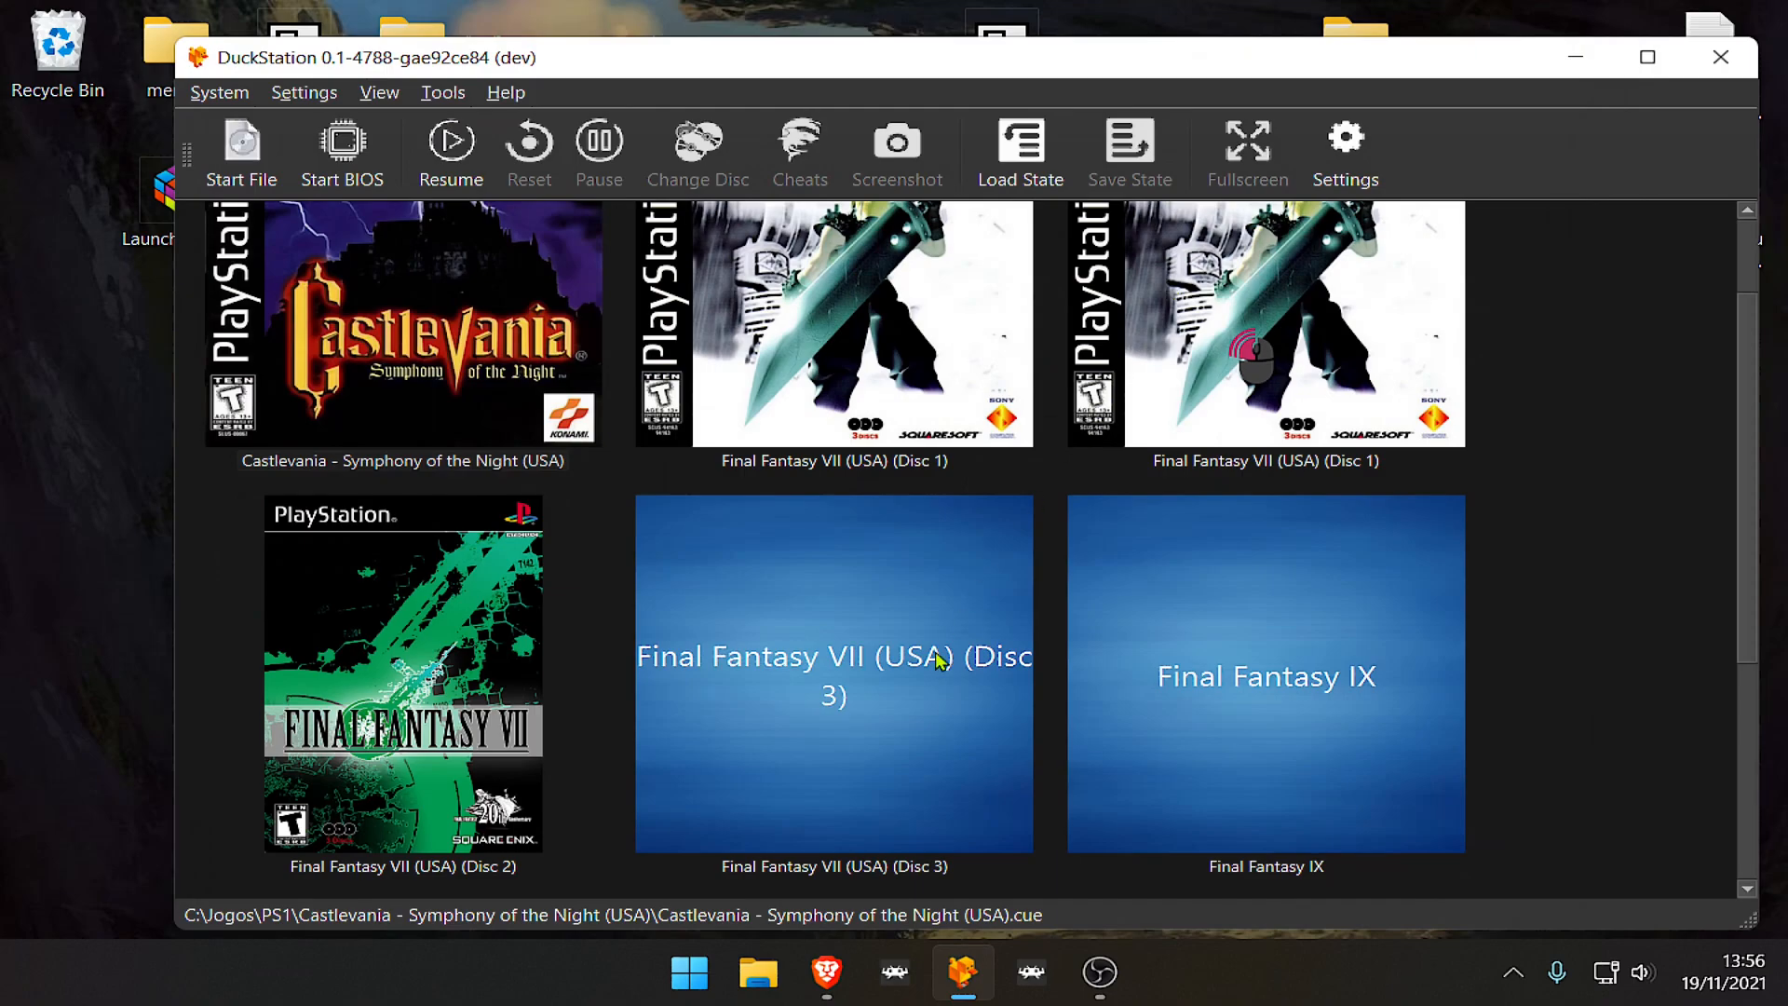
- Choose cover images for Final Fantasy VIII and Resident Evil 2 further down the grid
scroll("down", 3)
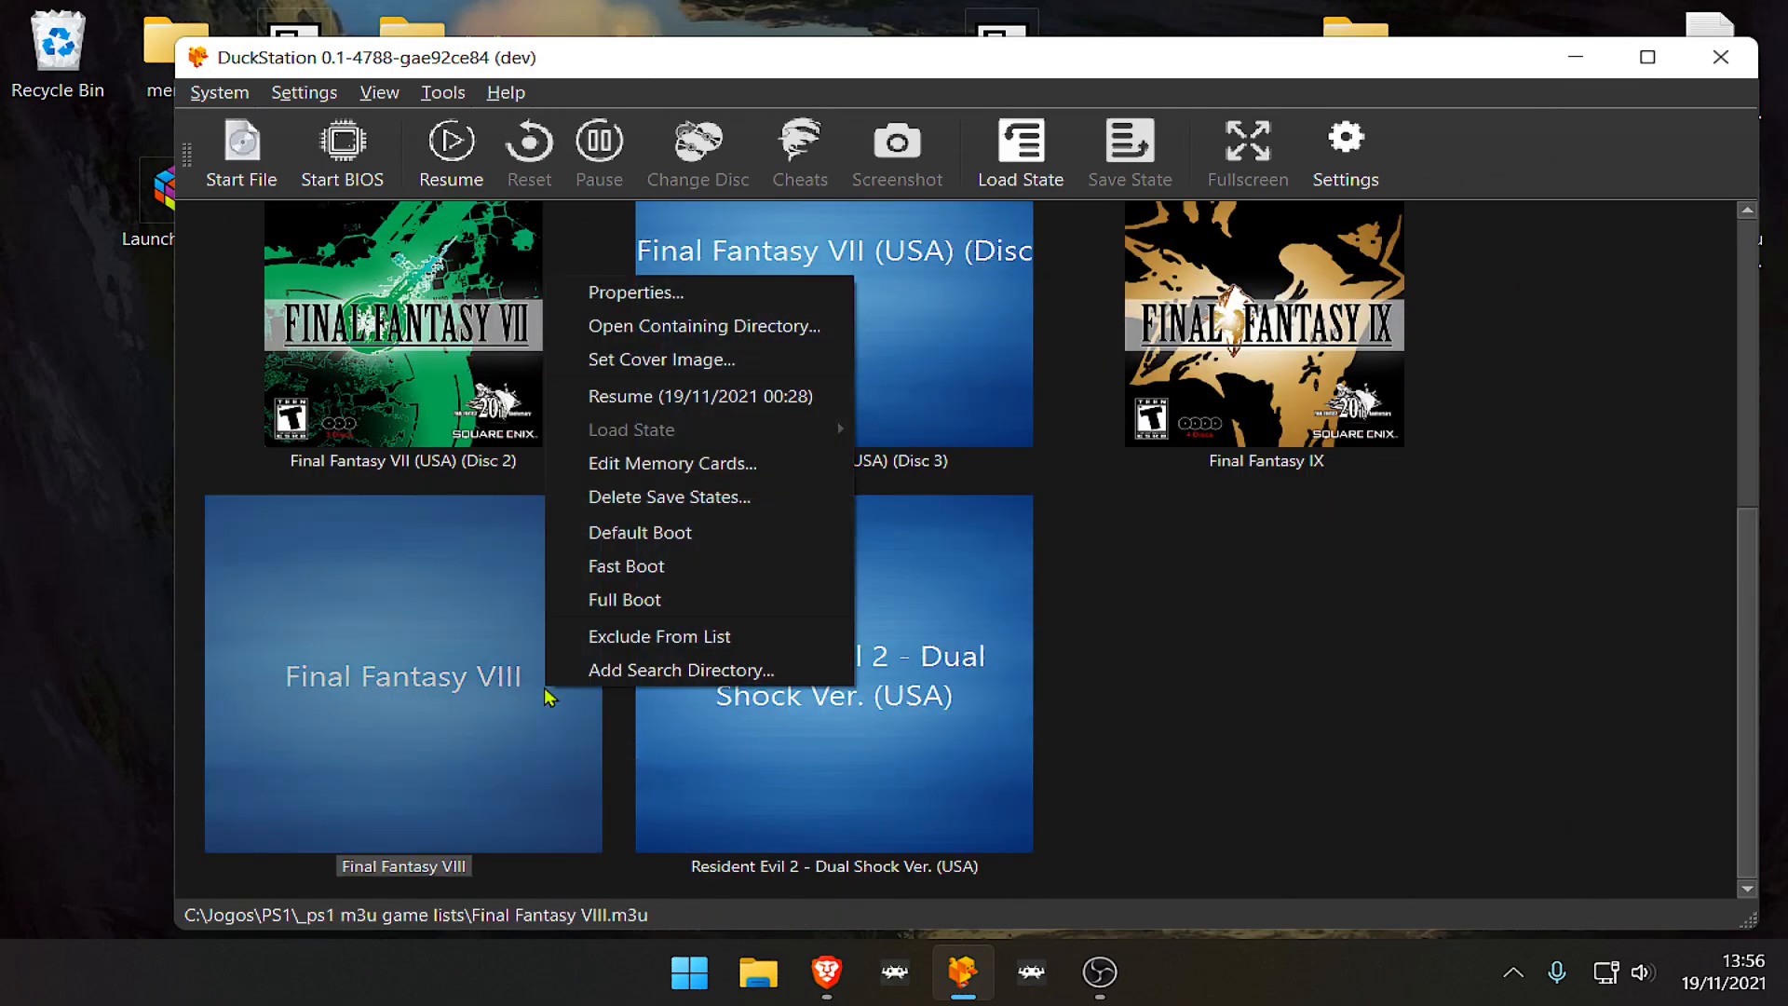
left_click(661, 360)
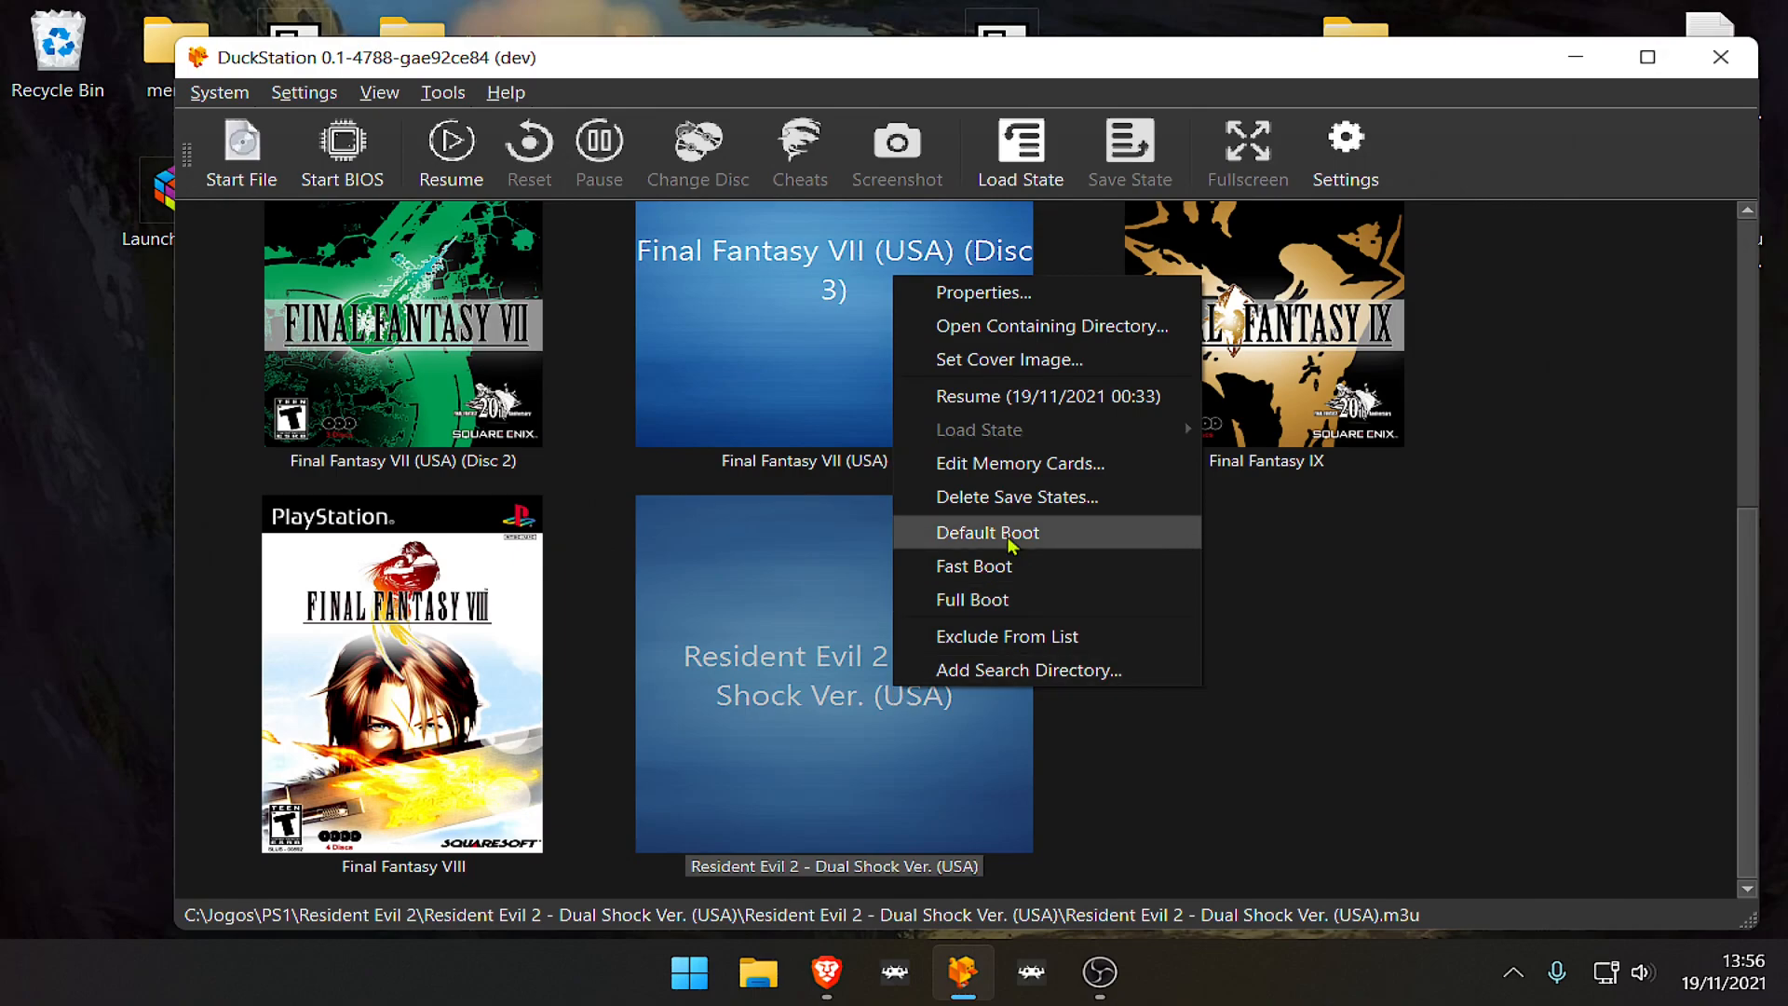
left_click(1008, 360)
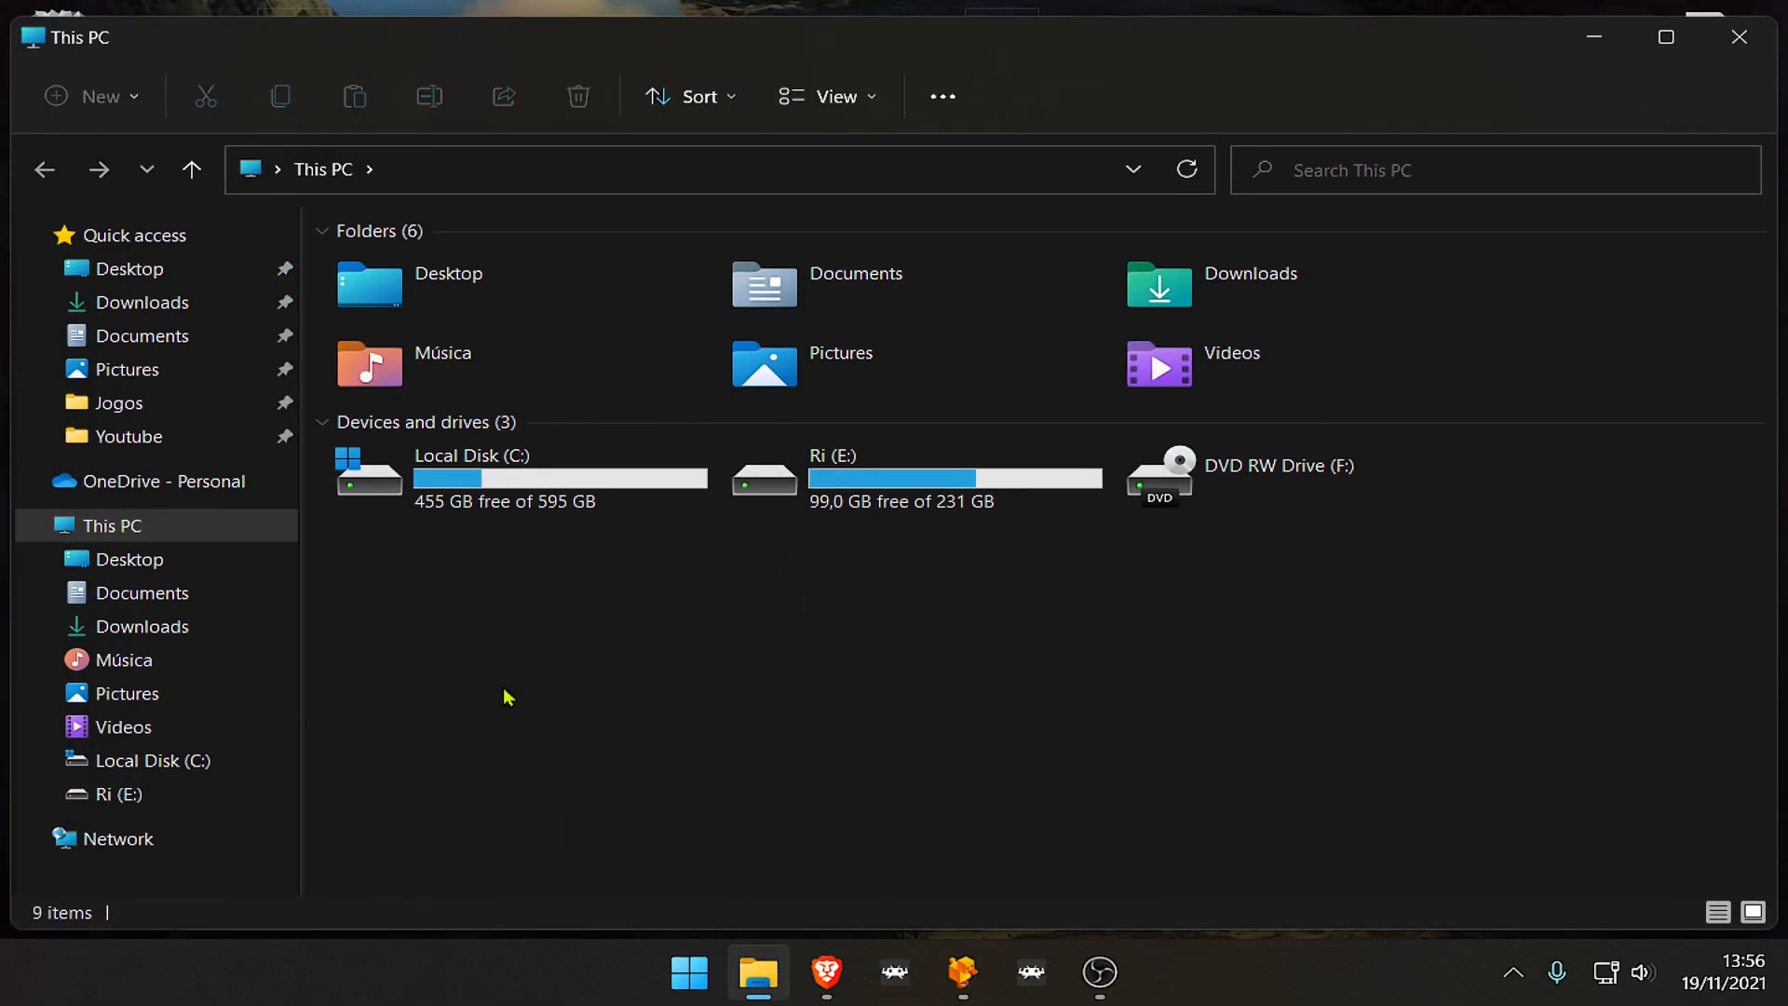
- Go to Documents > DuckStation > covers and delete the saved cover images
left_click(142, 335)
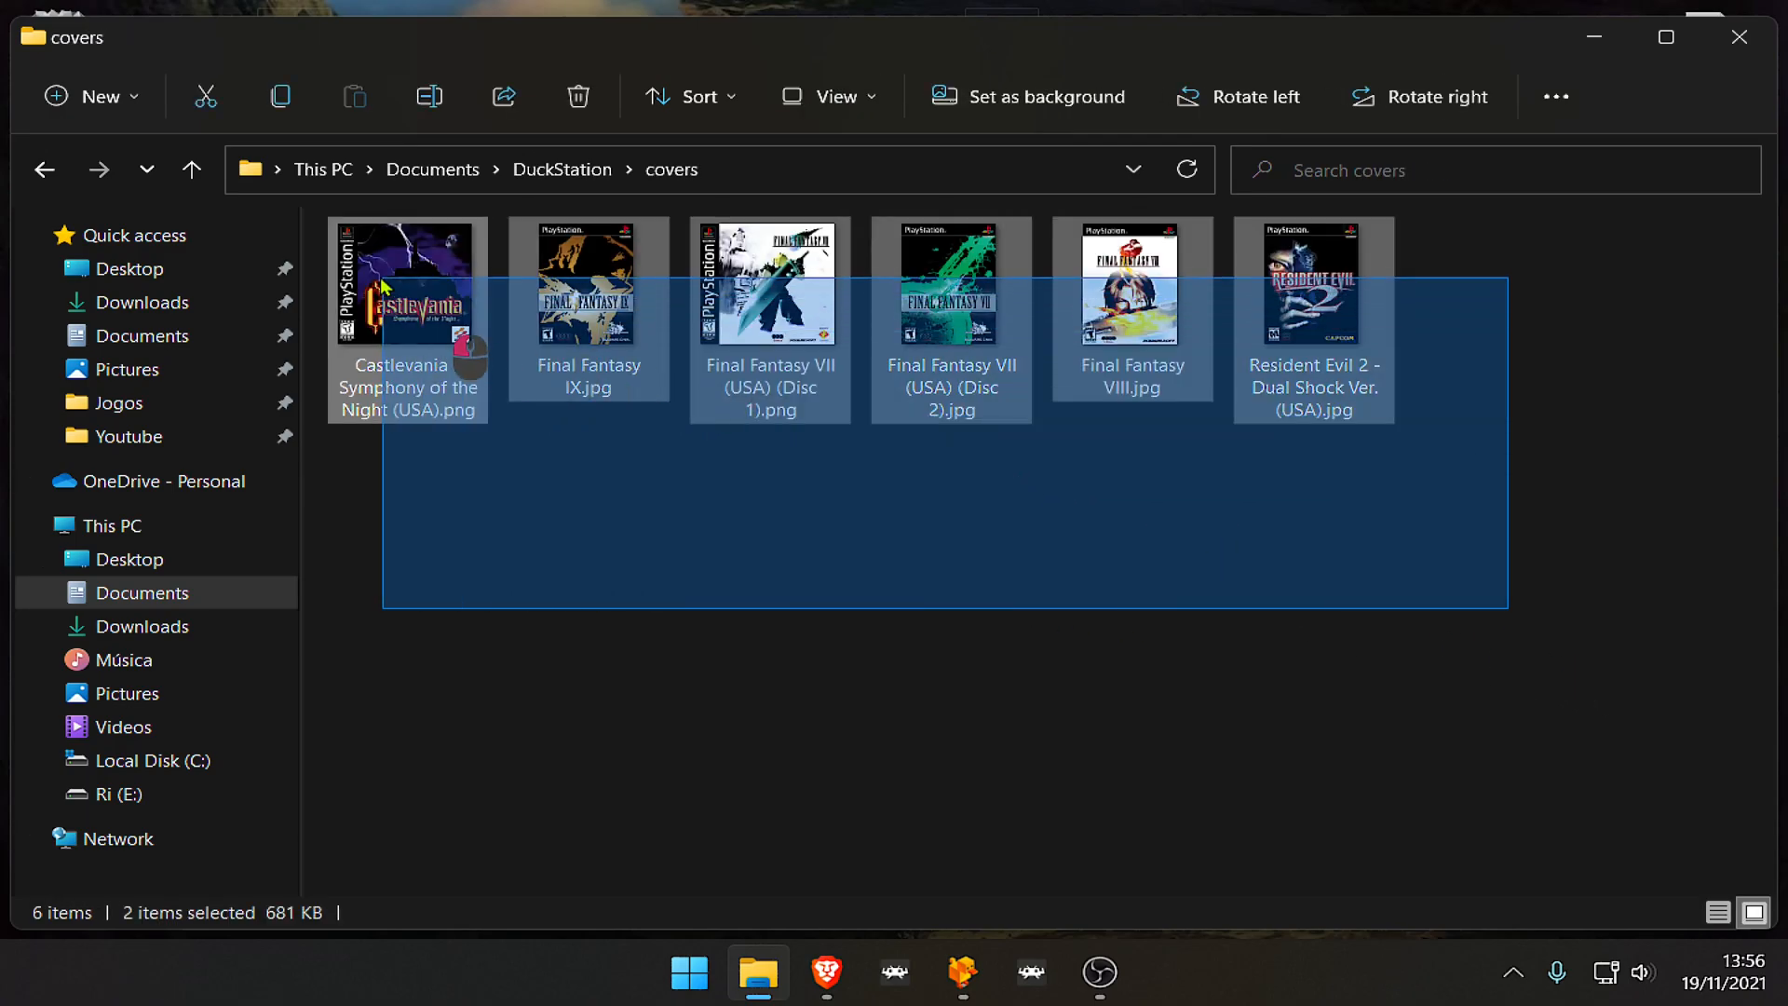
left_click(644, 491)
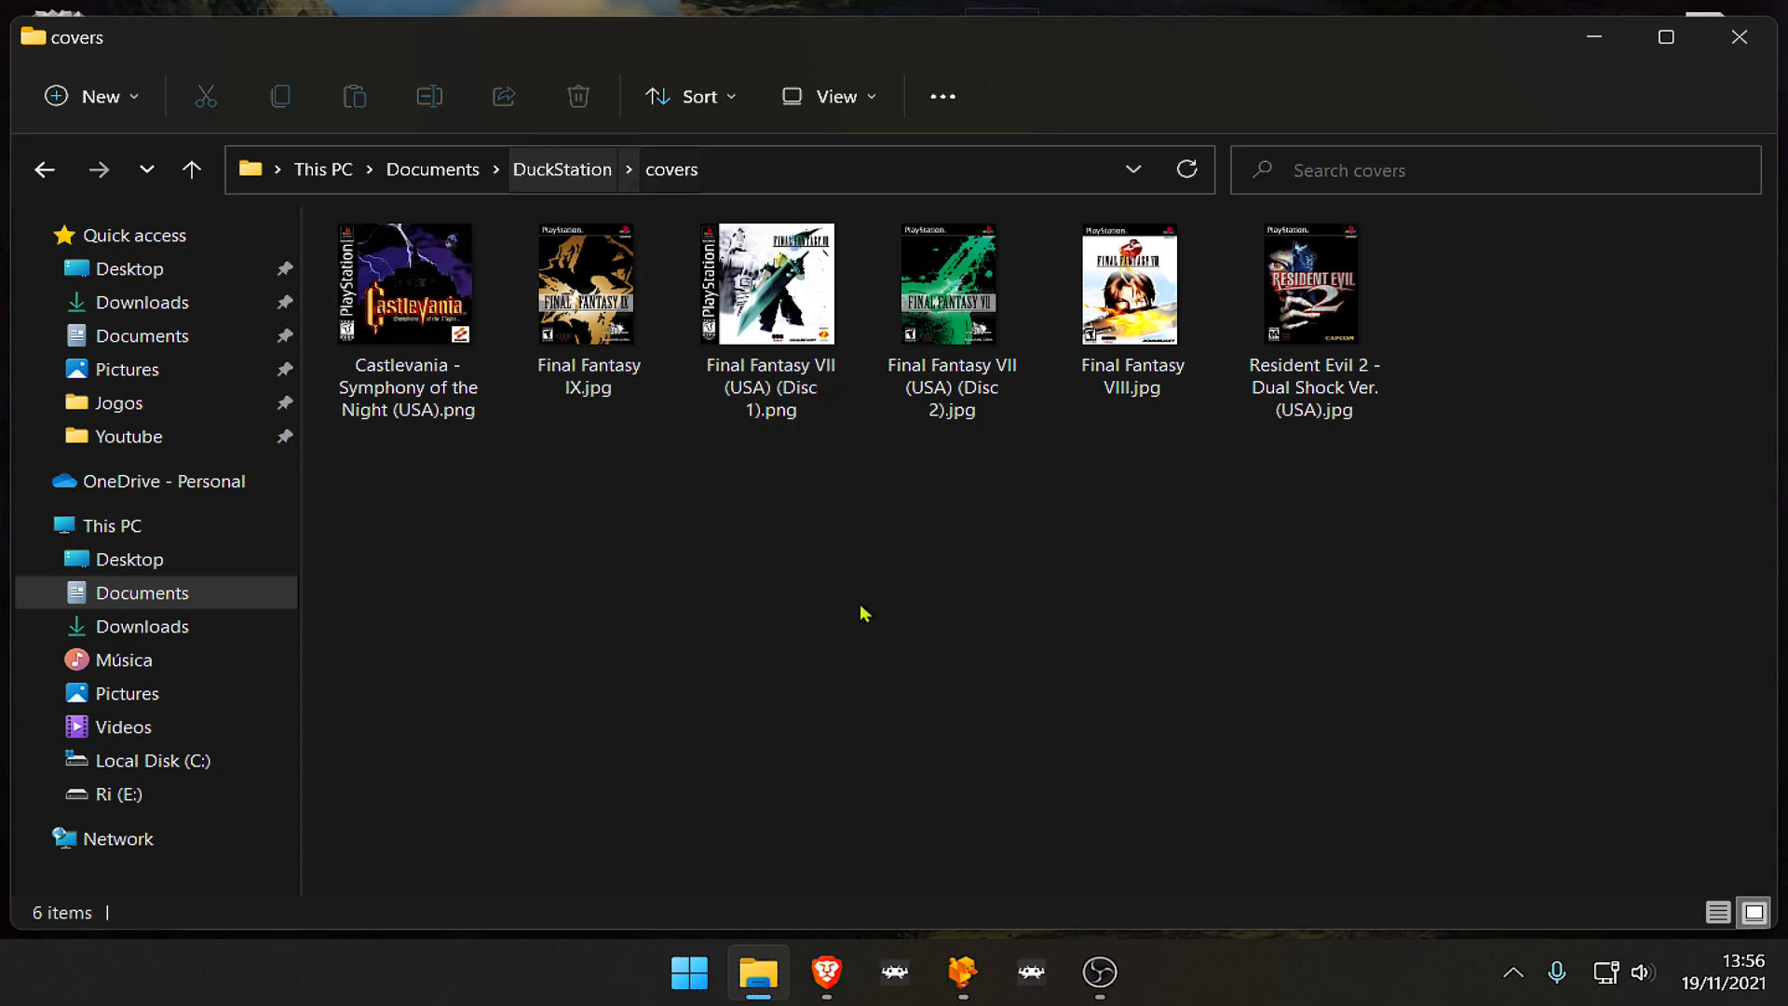
mouse_move(1072, 853)
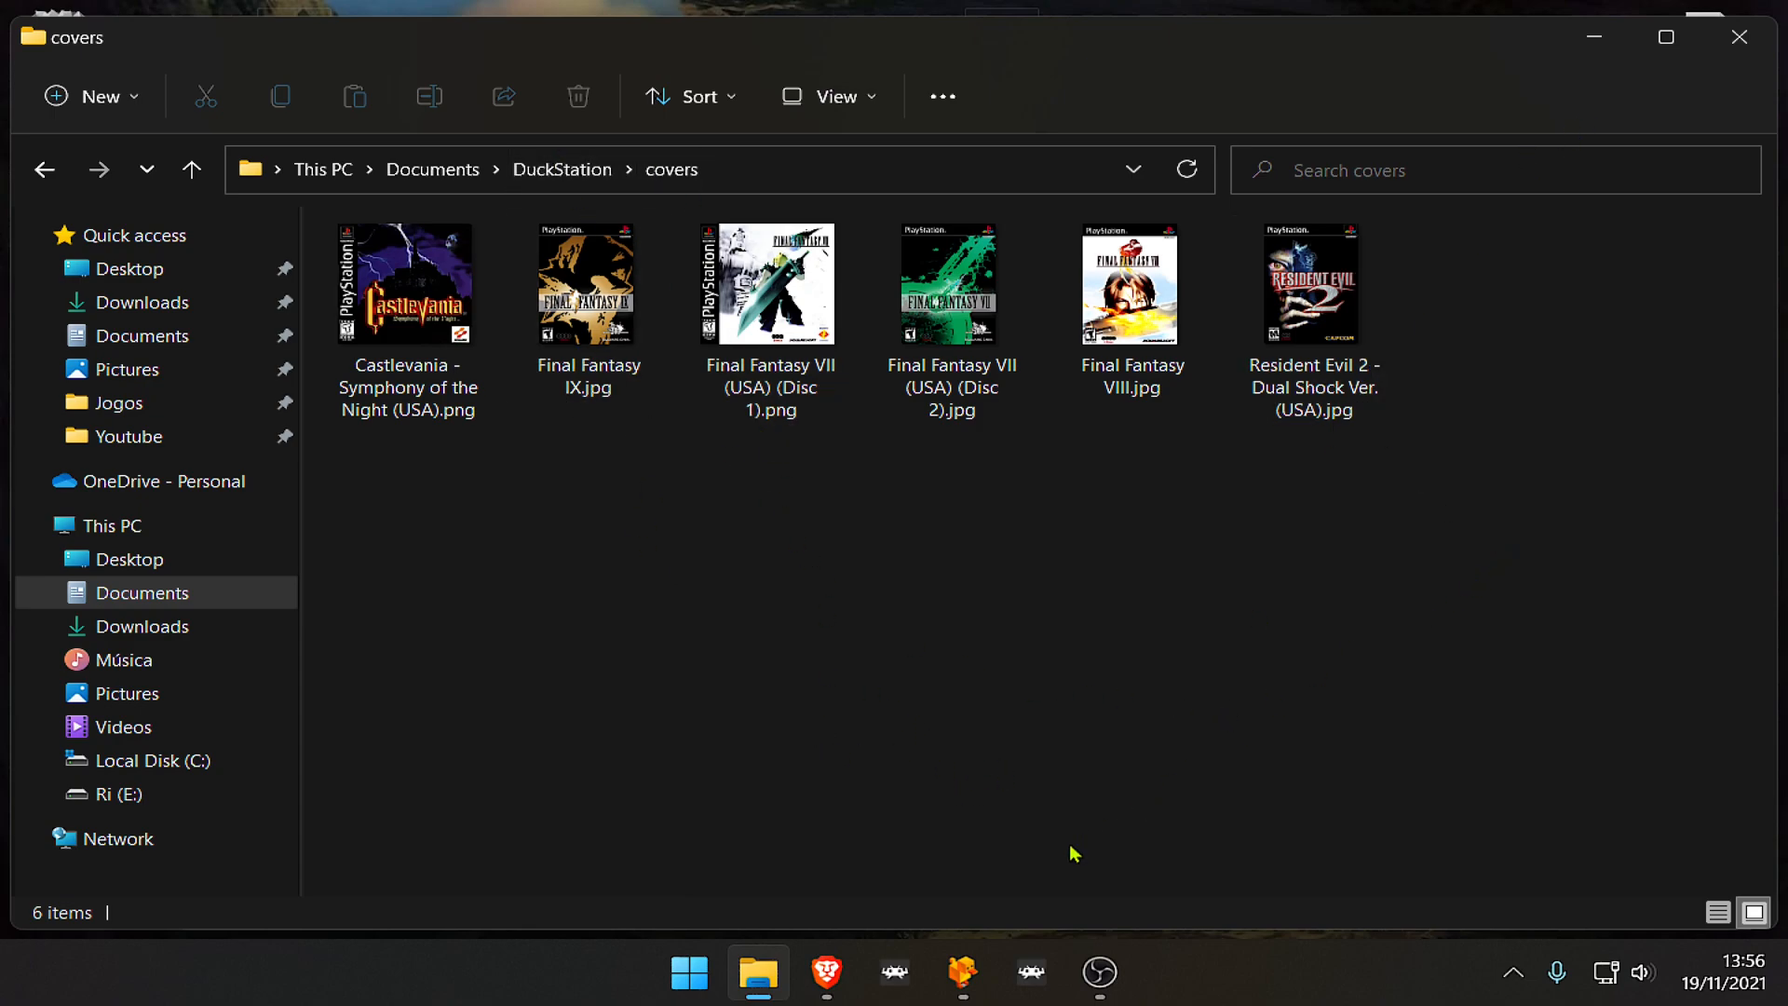
left_click(961, 972)
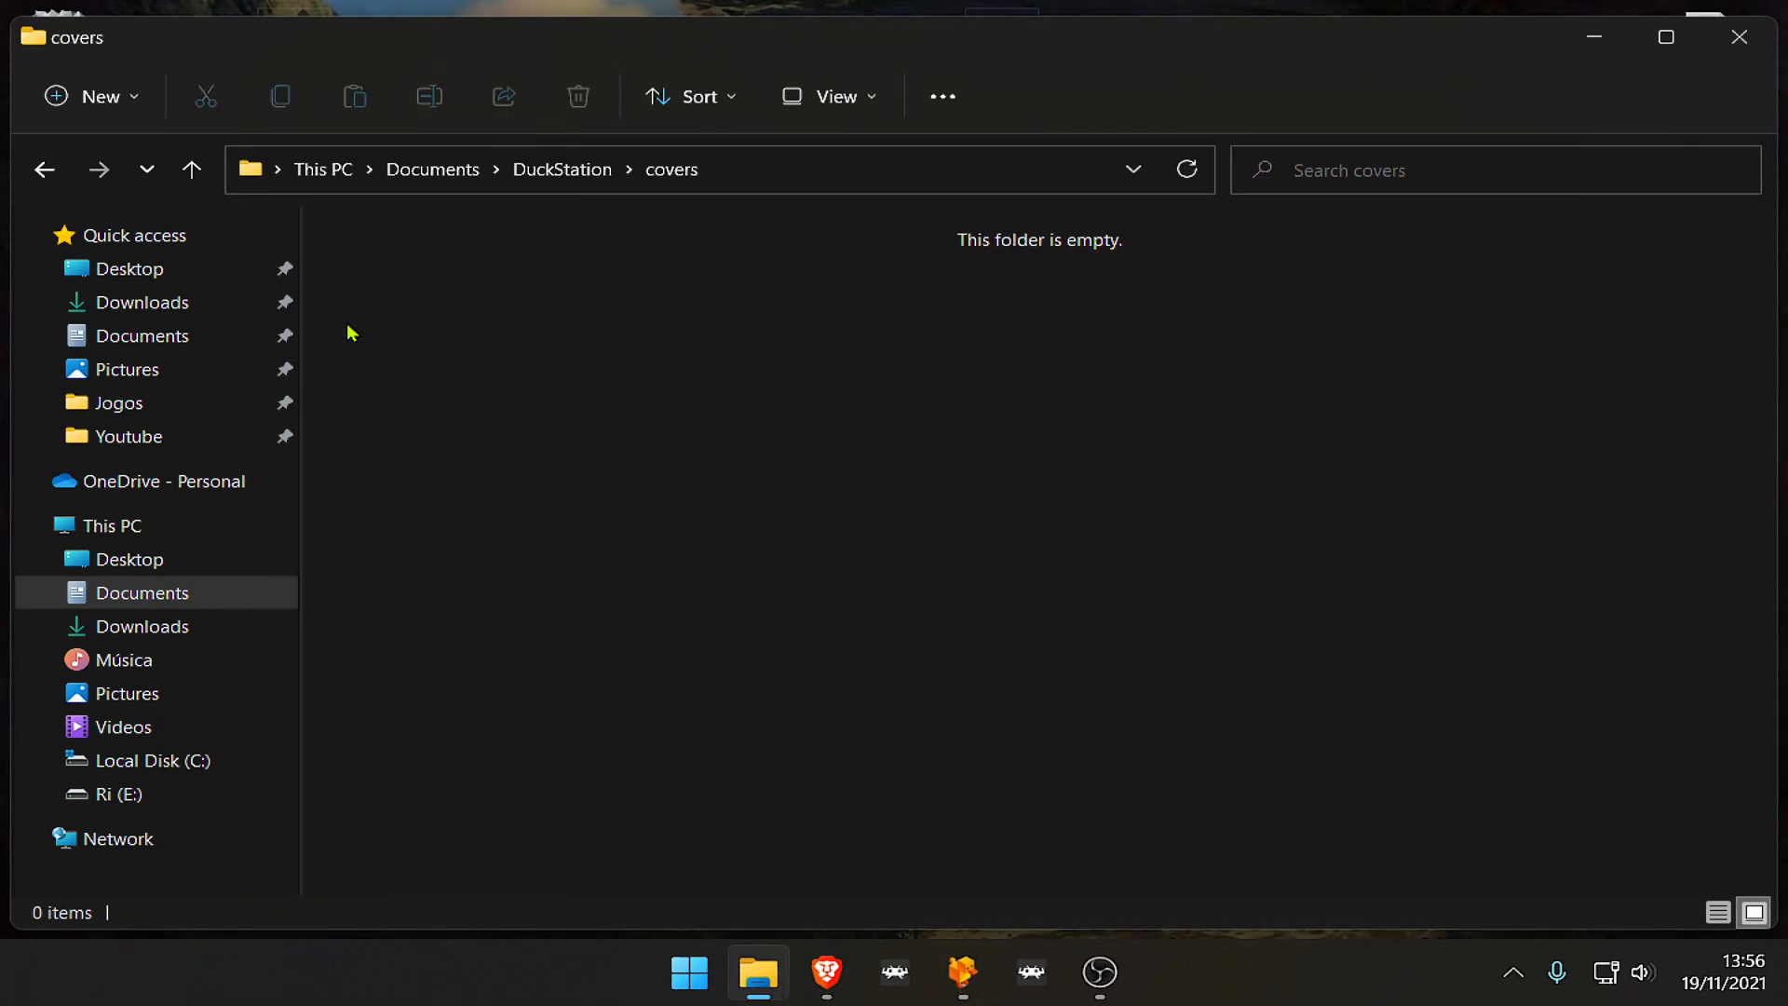
left_click(961, 972)
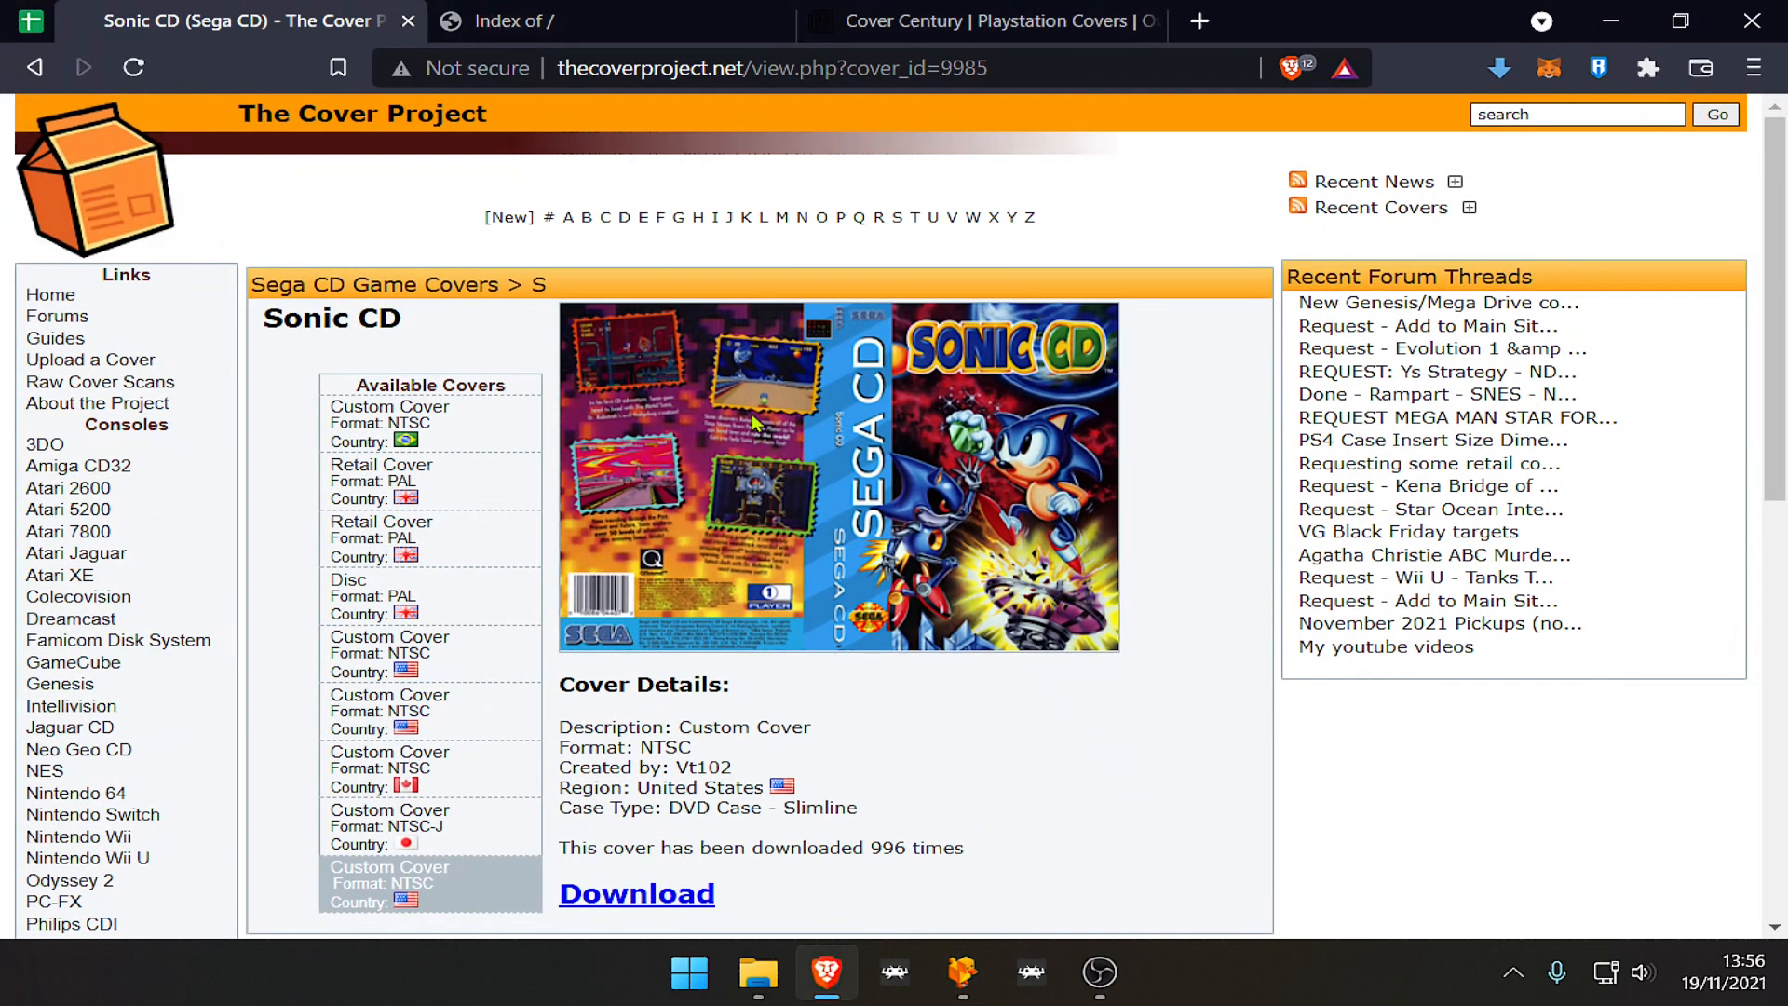
mouse_move(838, 538)
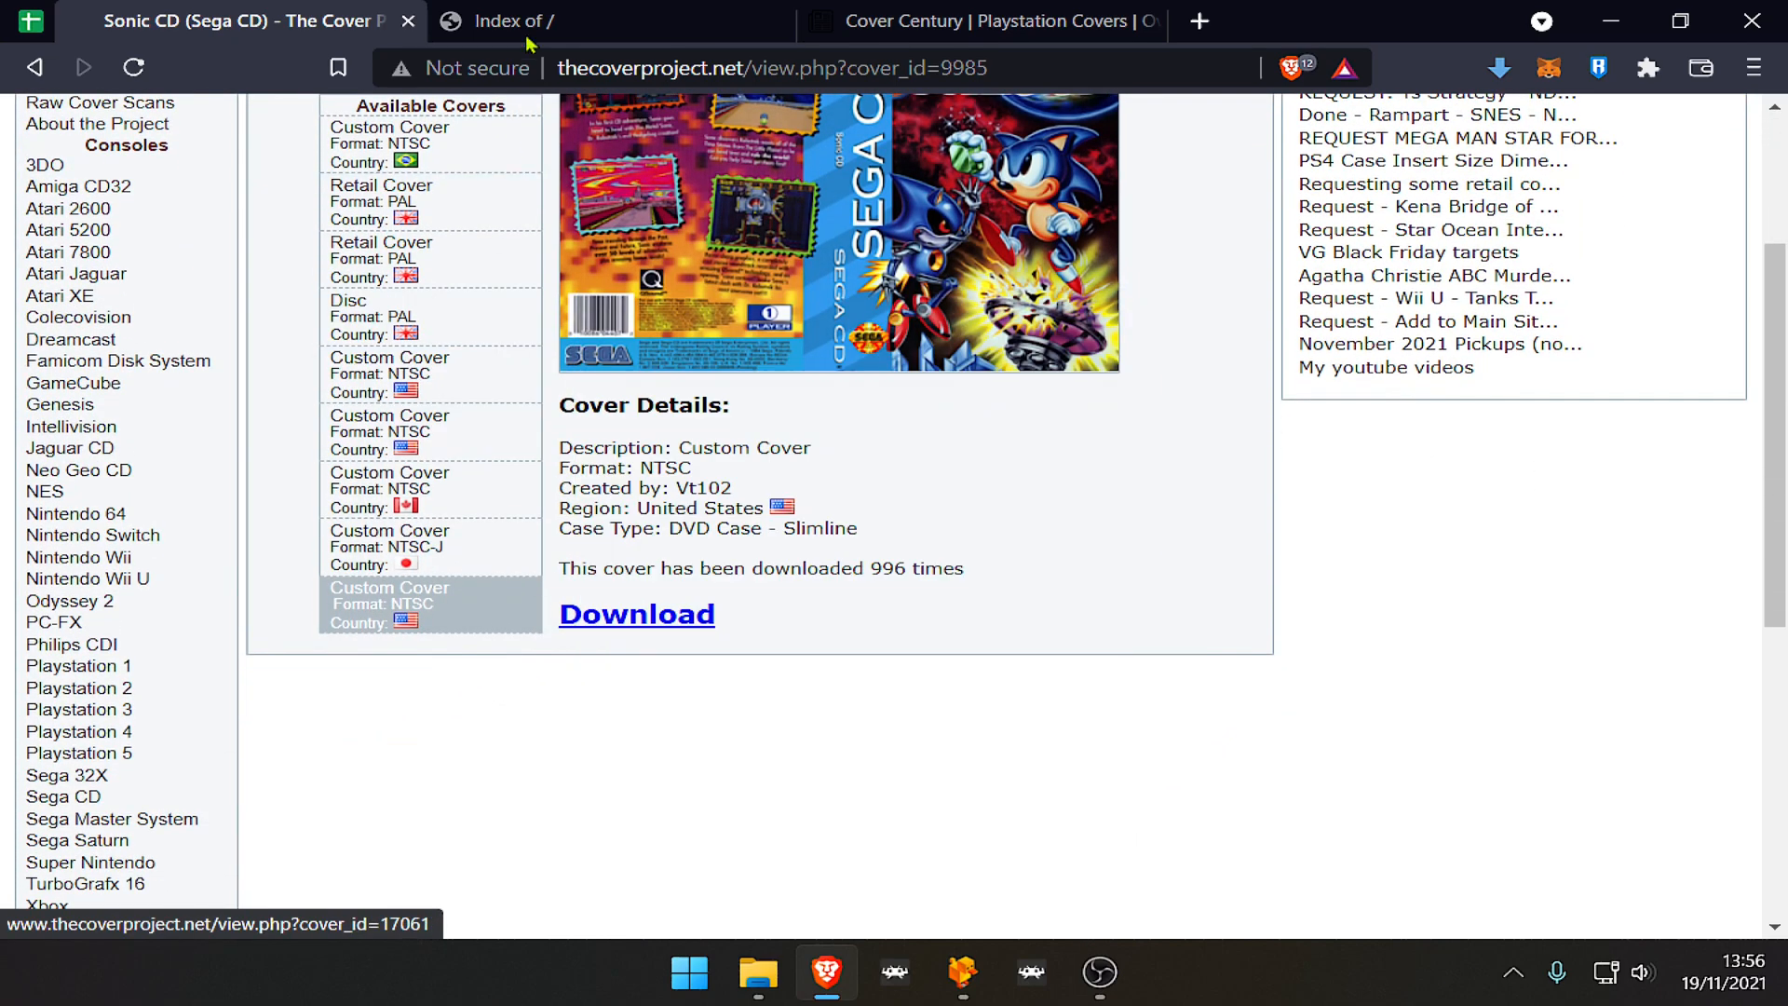
- Switch through the libretro thumbnails index and Cover Century PlayStation covers tabs
left_click(514, 21)
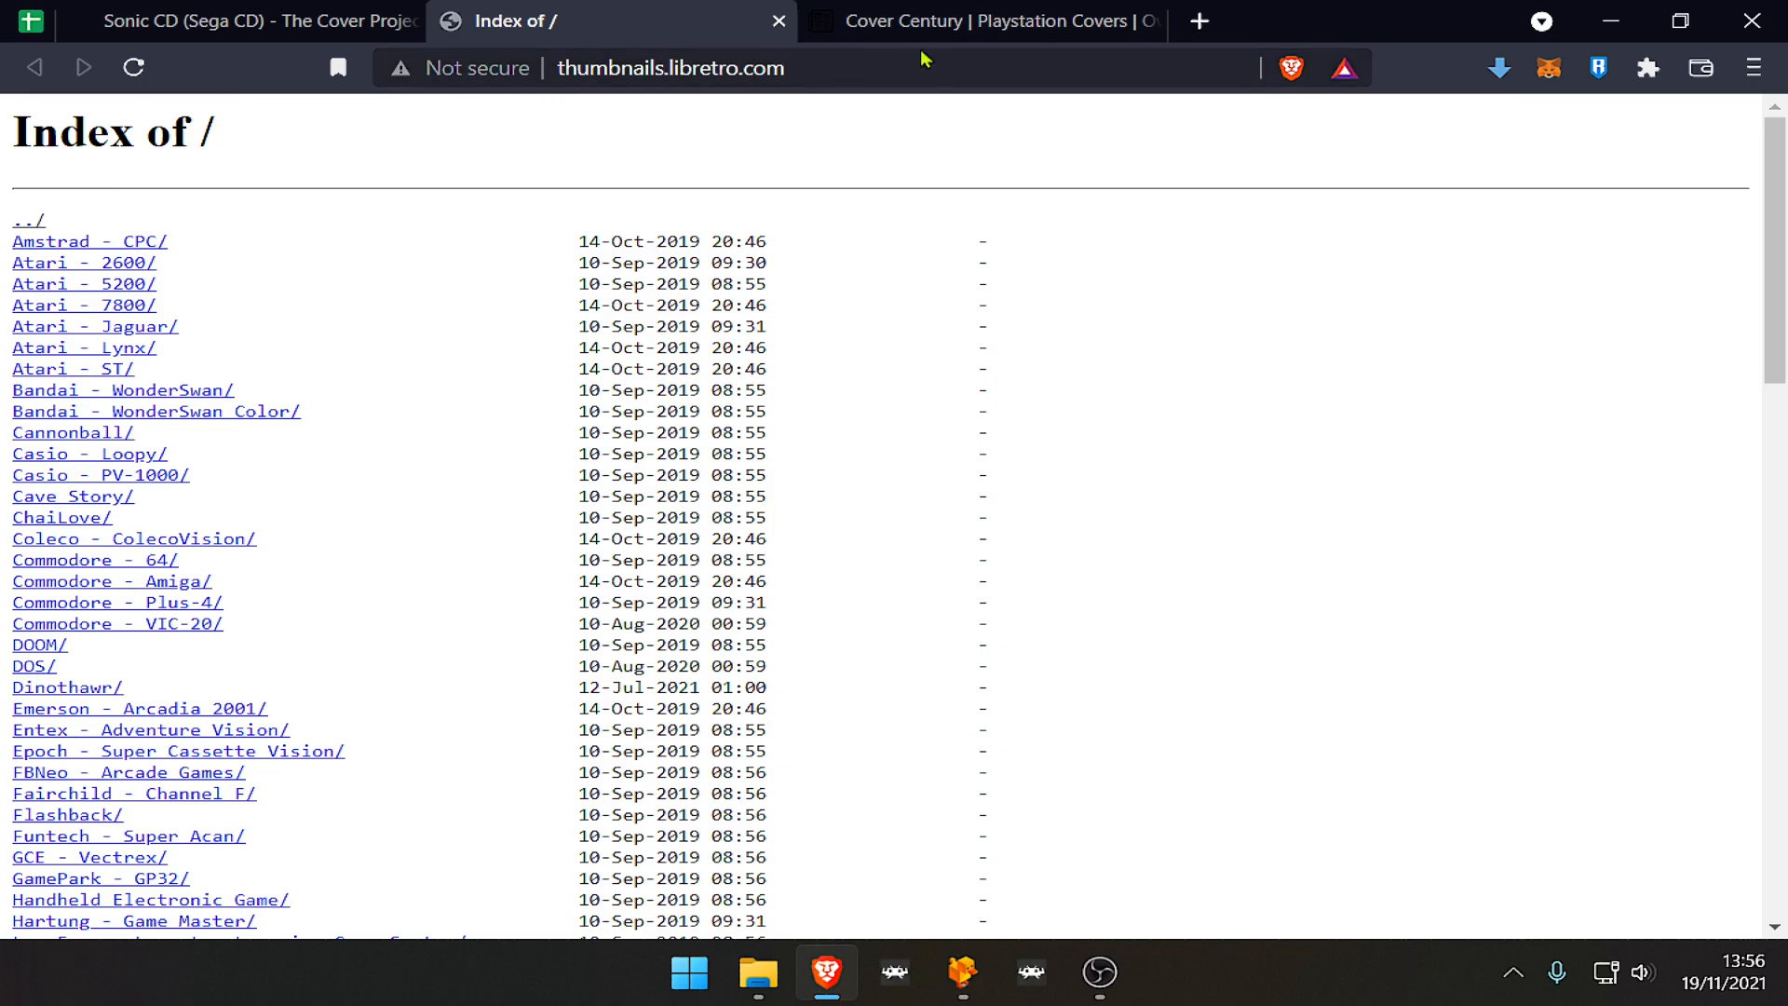
left_click(981, 20)
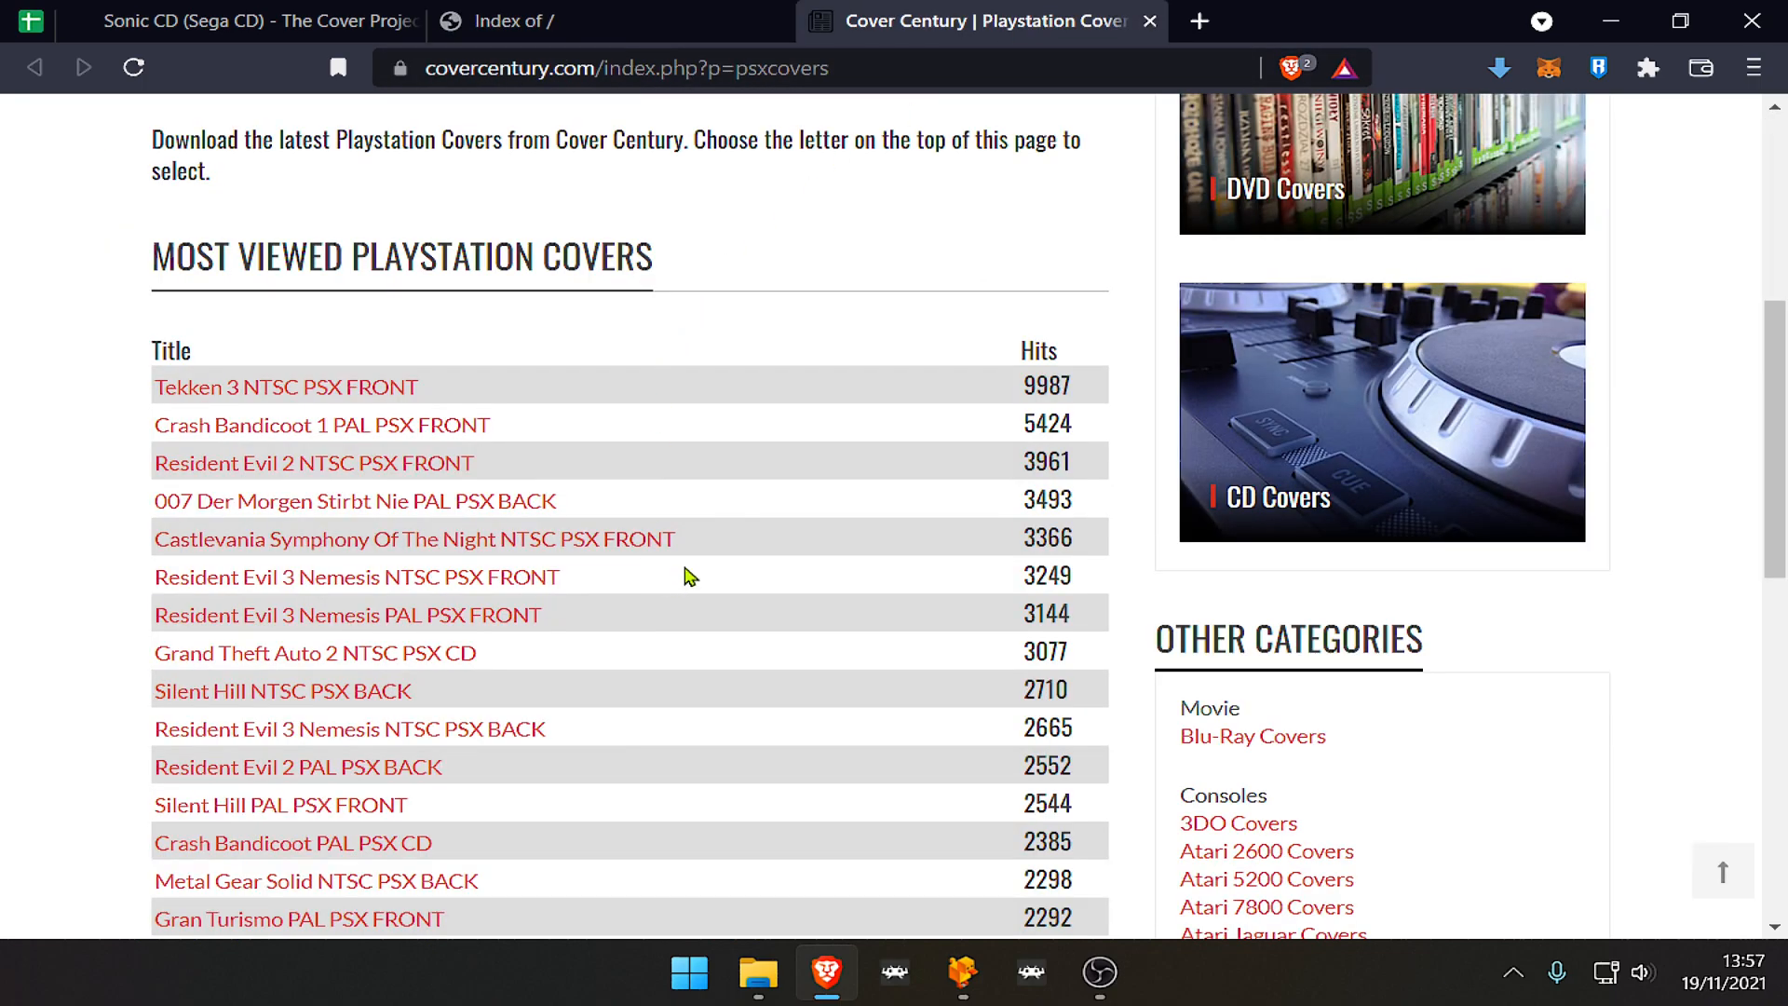